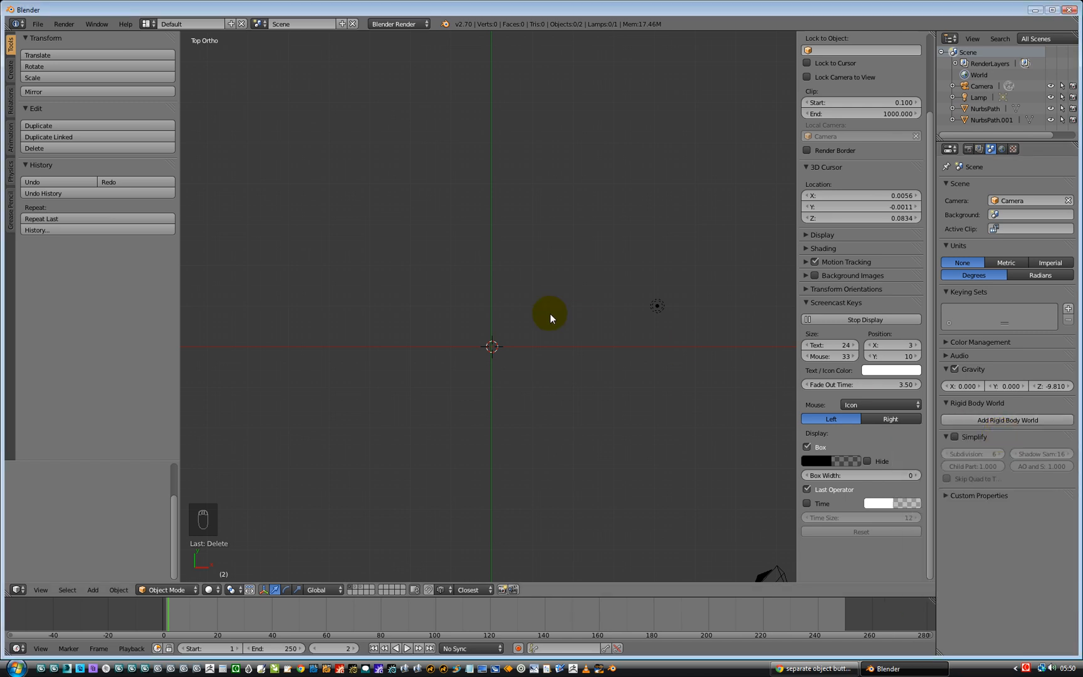
mouse_move(456, 222)
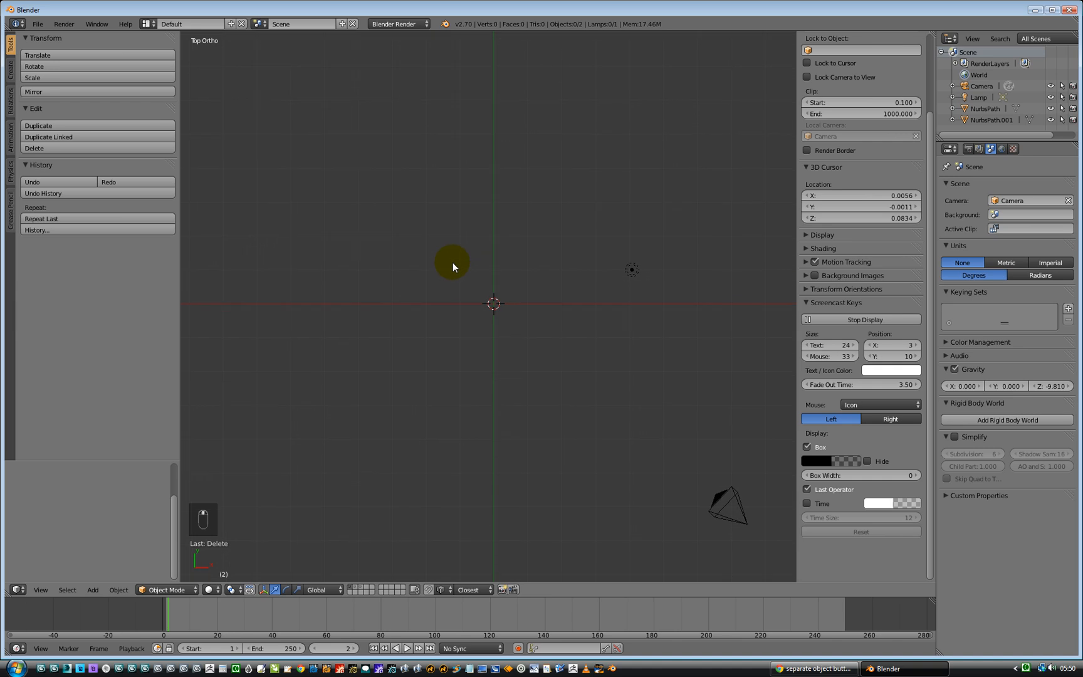
mouse_move(297, 152)
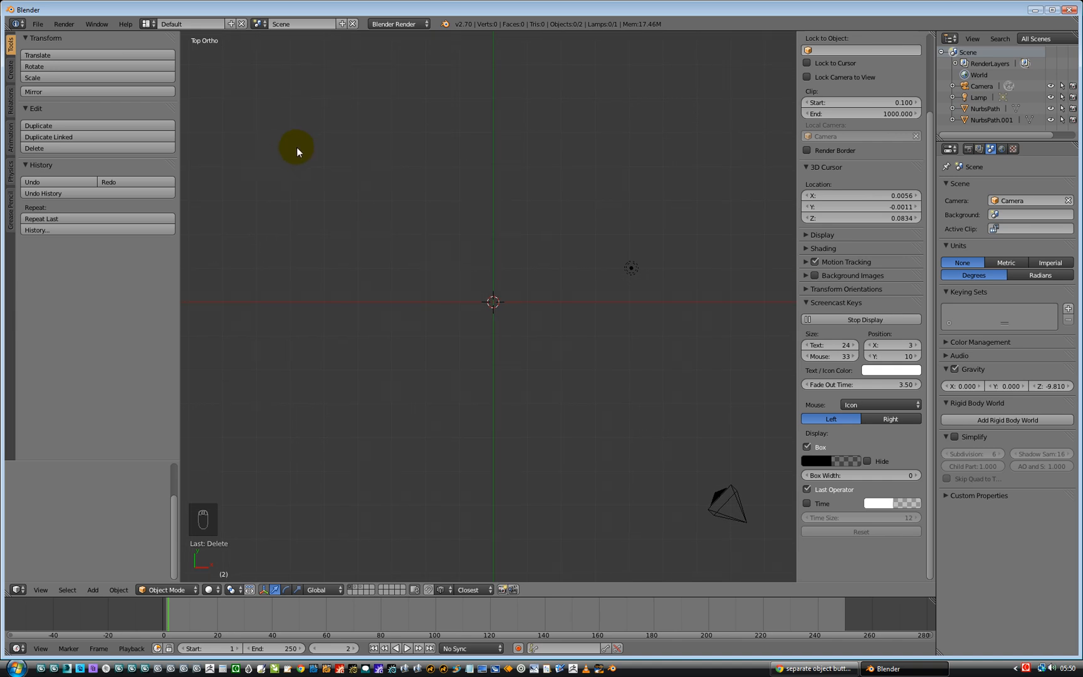
mouse_move(15, 121)
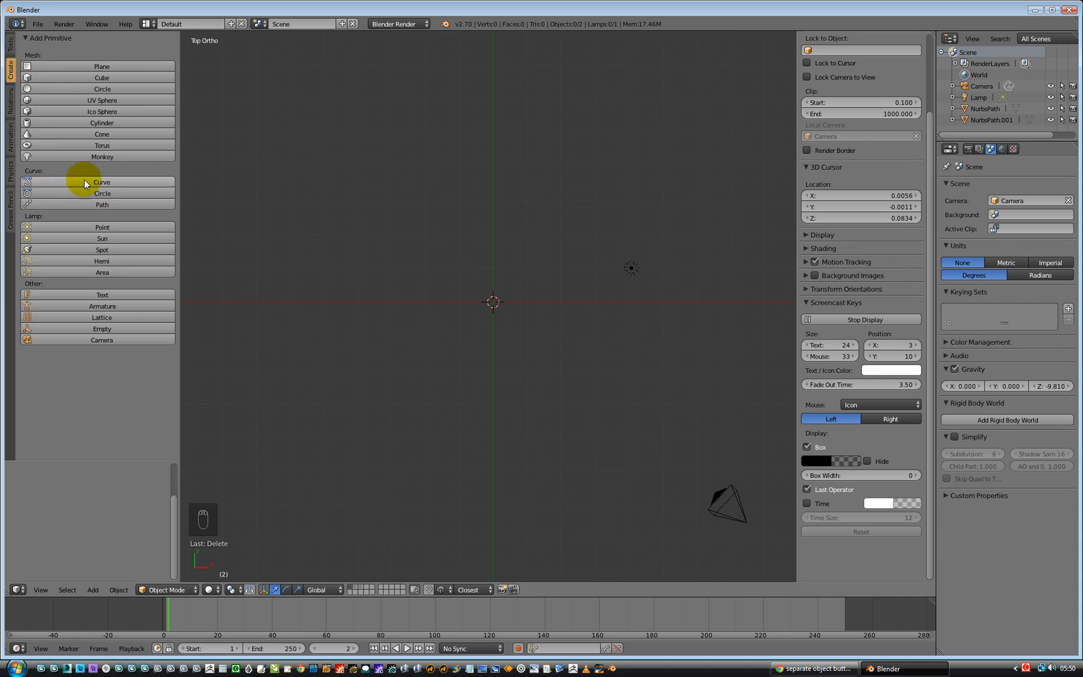
mouse_move(89, 207)
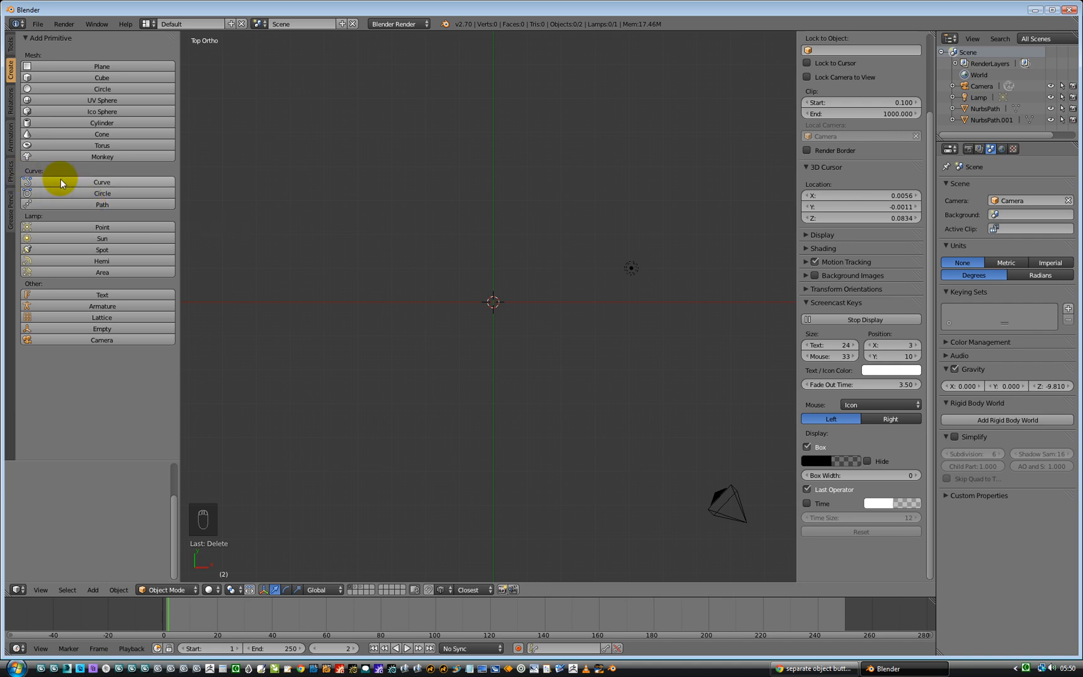
- Add a NURBS path at the 3D cursor after deleting a trial Bezier curve
click(100, 182)
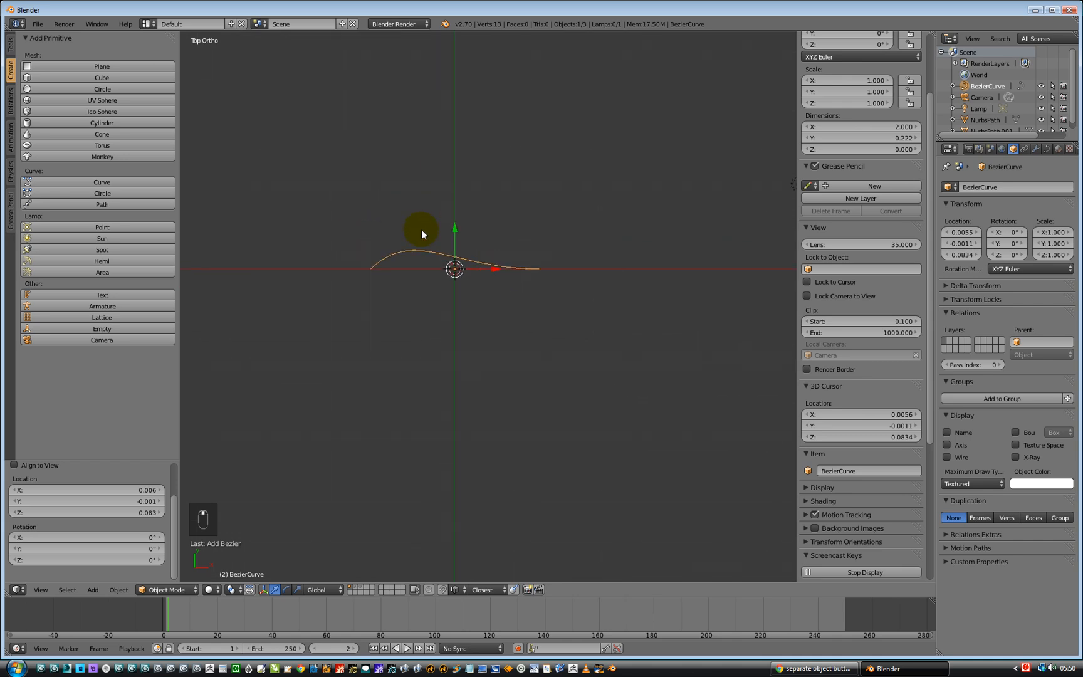
key(Delete)
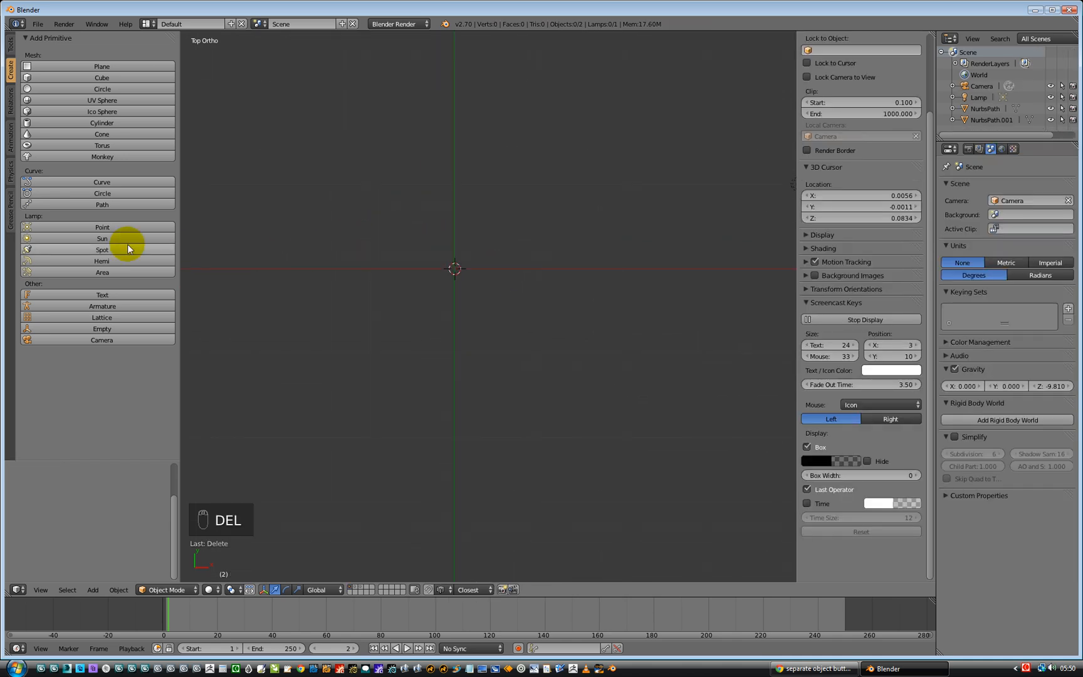
click(102, 204)
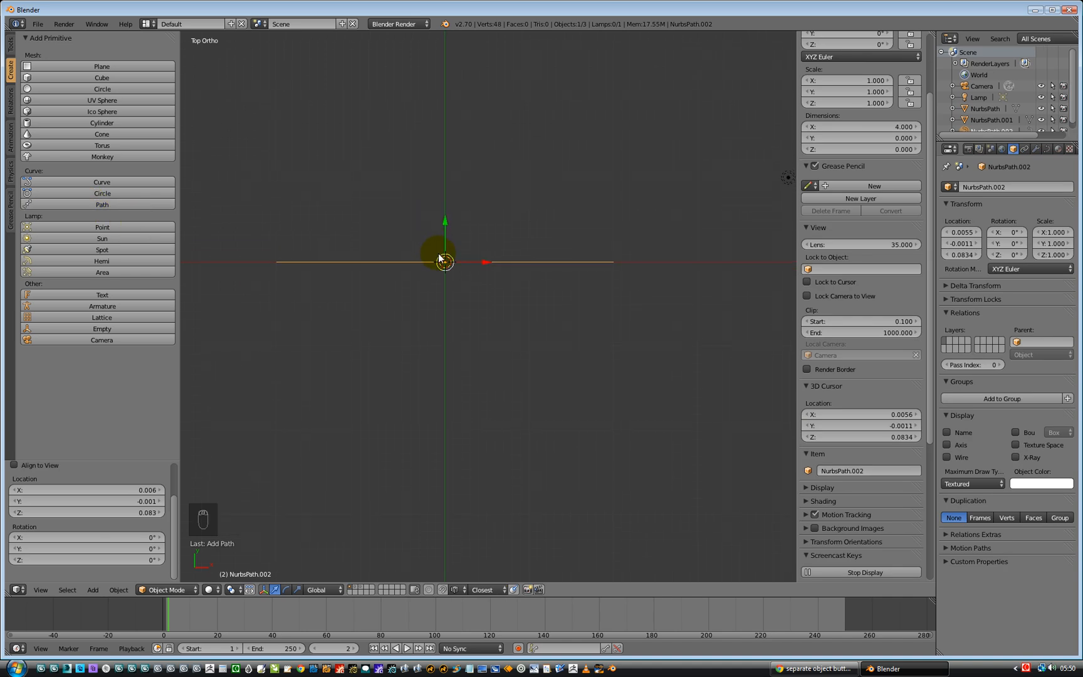
- Extrude new control points from the path's right end, bending it into a large looping hook
key(Tab)
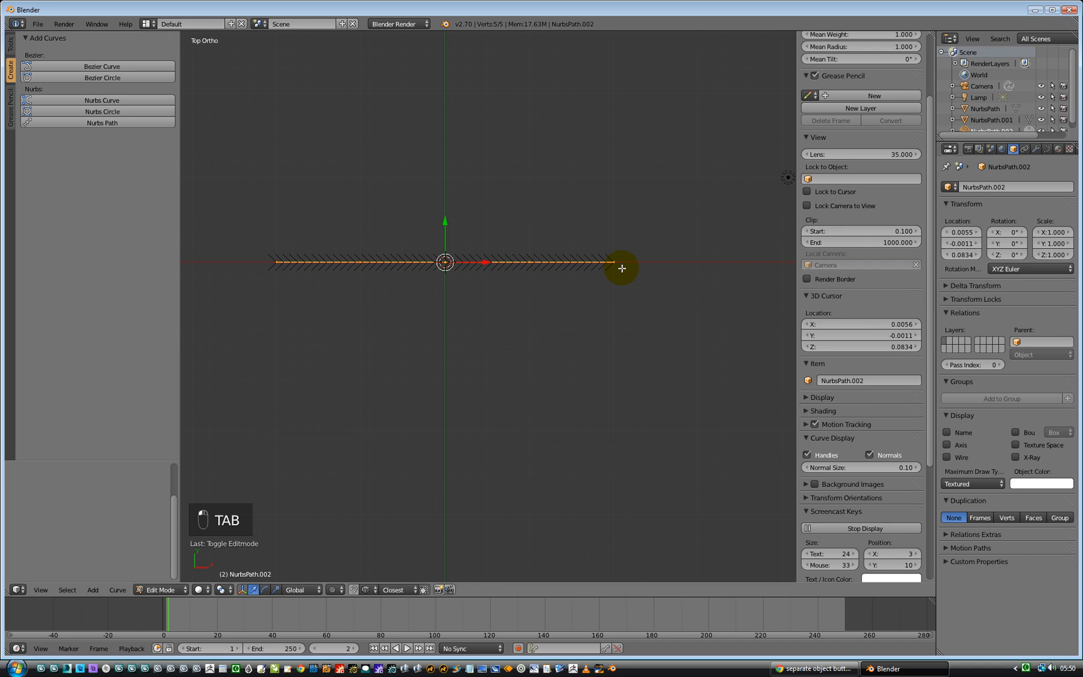
click(621, 268)
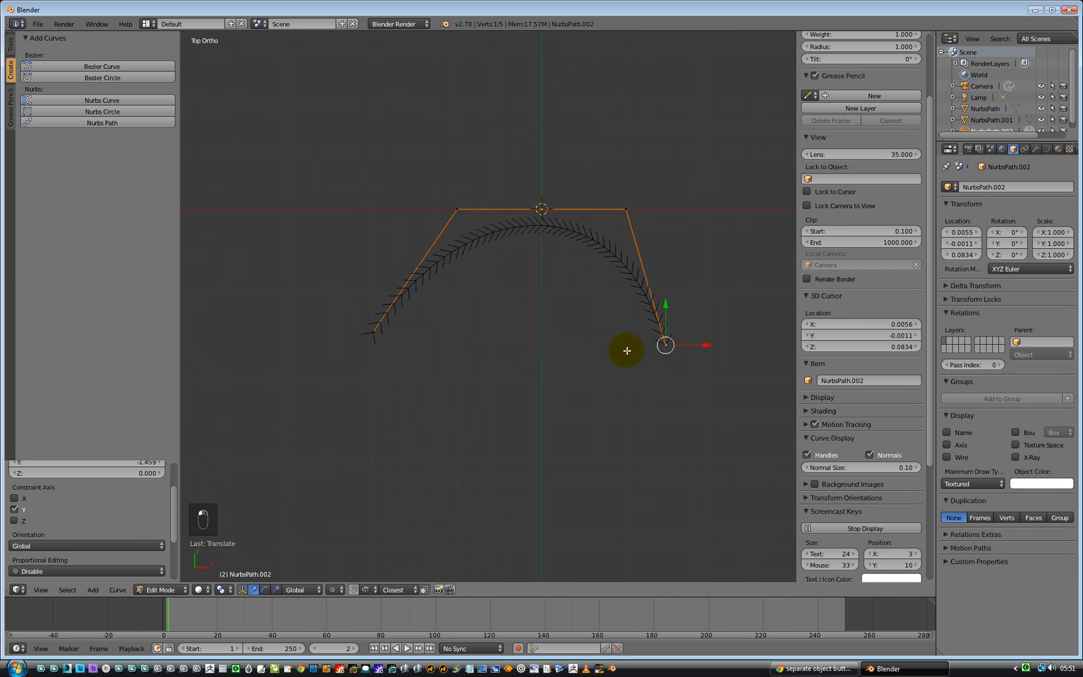
key(e)
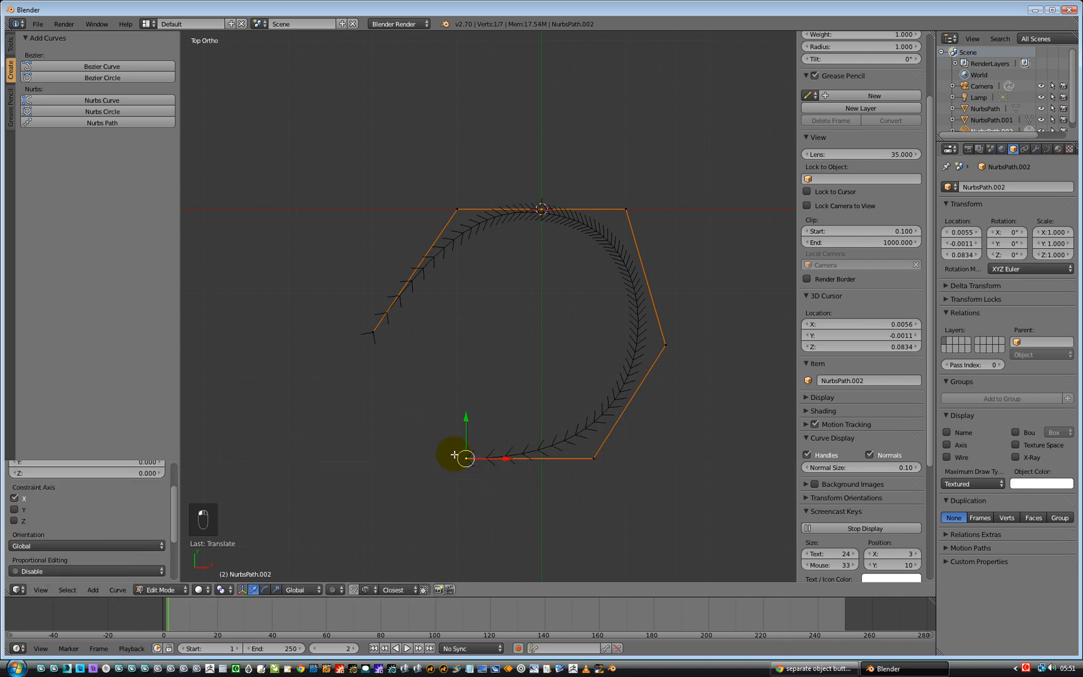
key(e)
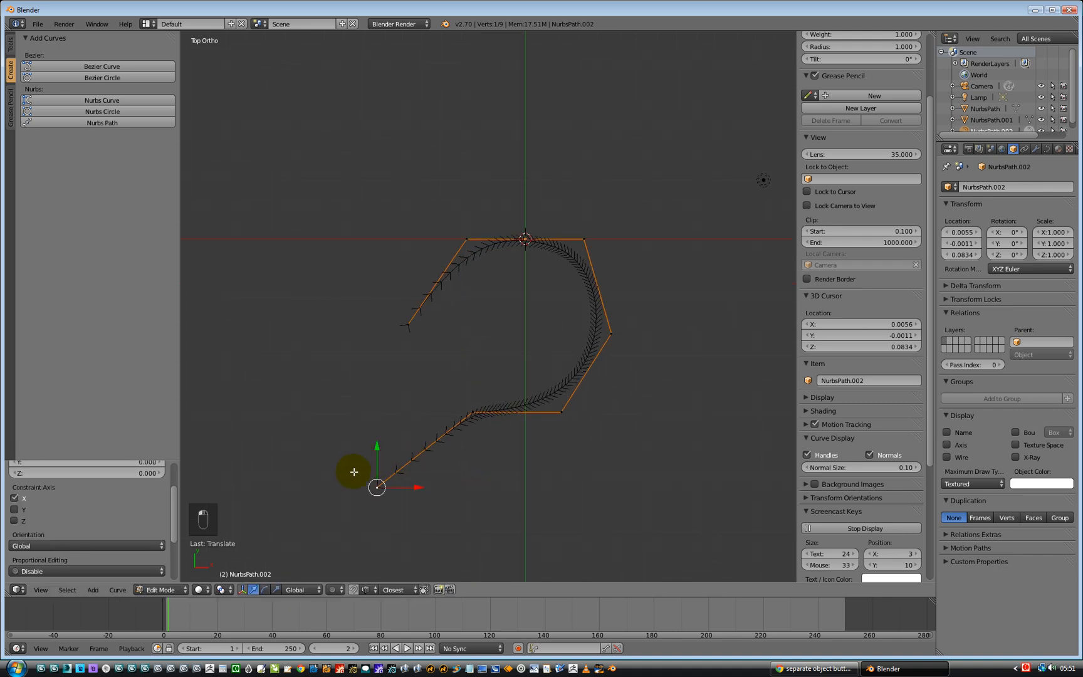
key(e)
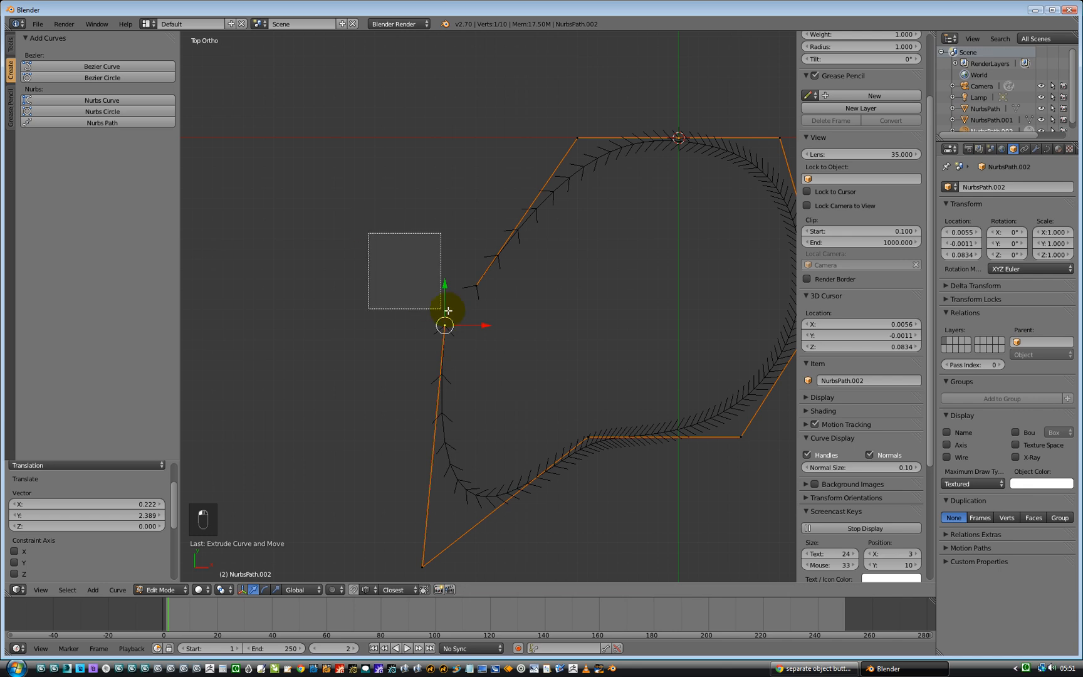
- Select both open ends and close the outline into a teardrop loop with Make Segment
click(445, 327)
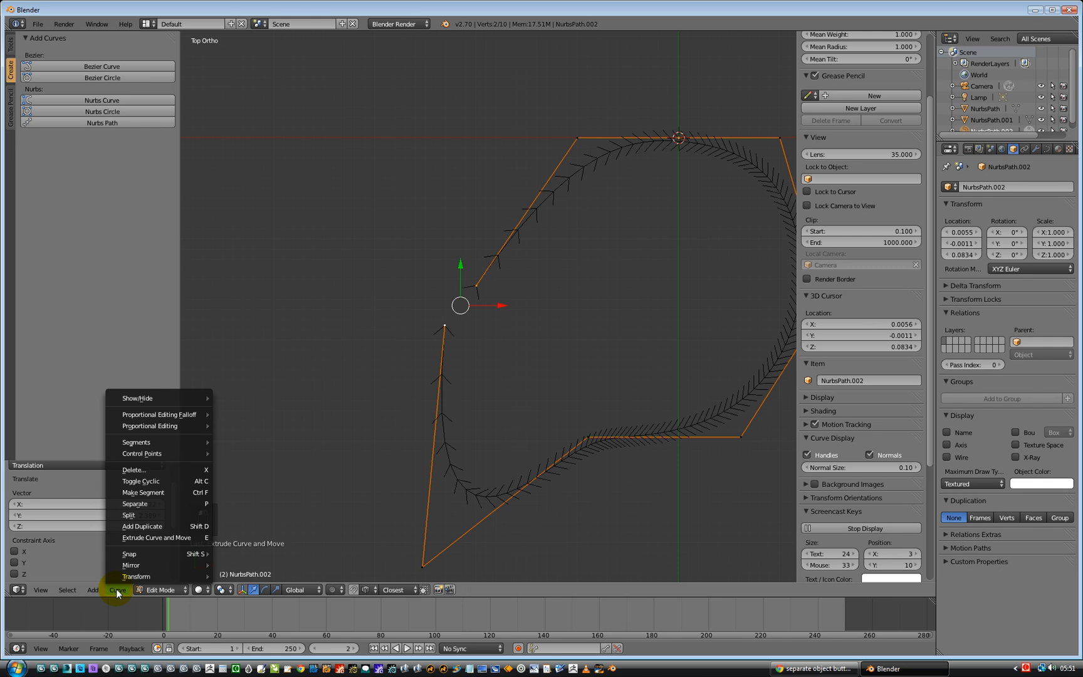
mouse_move(159, 504)
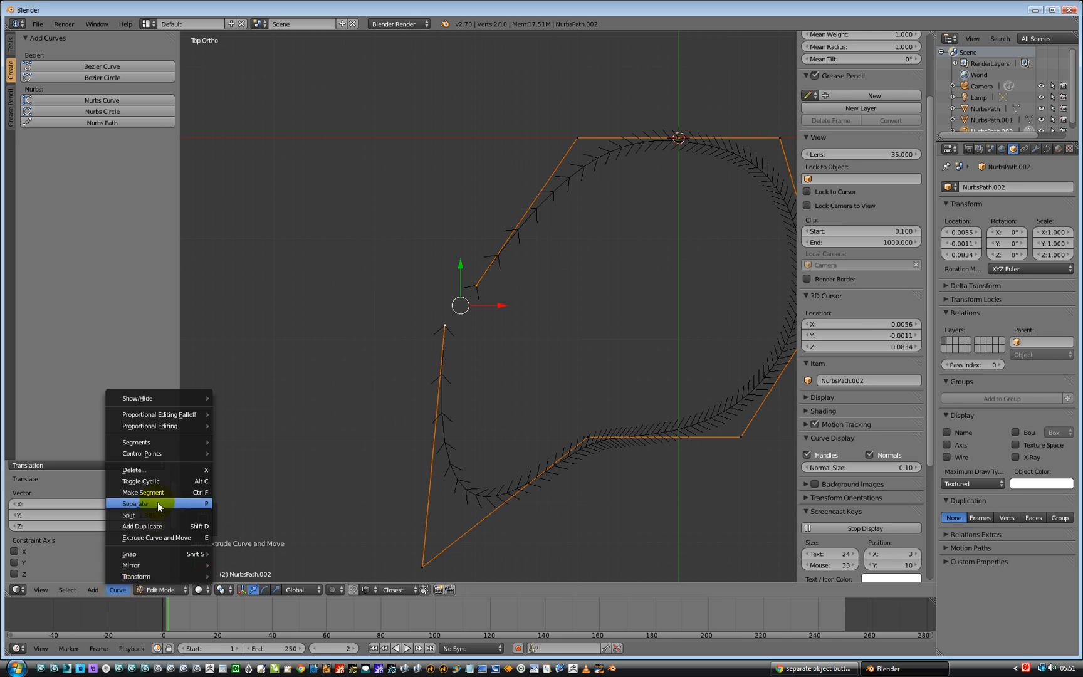
click(142, 492)
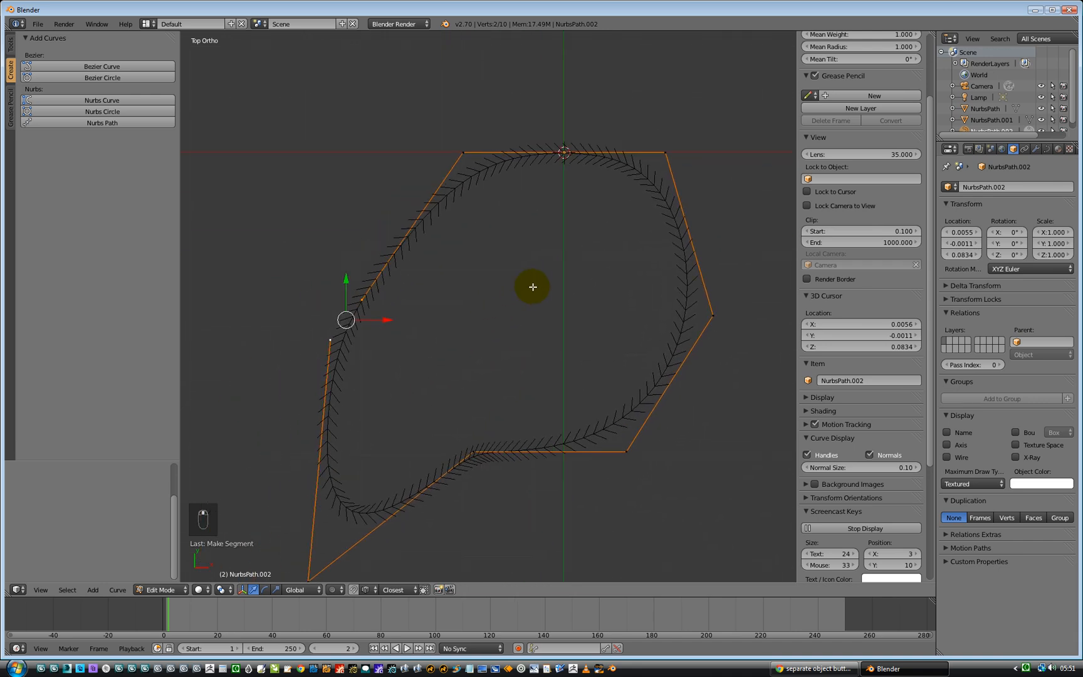
mouse_move(102, 123)
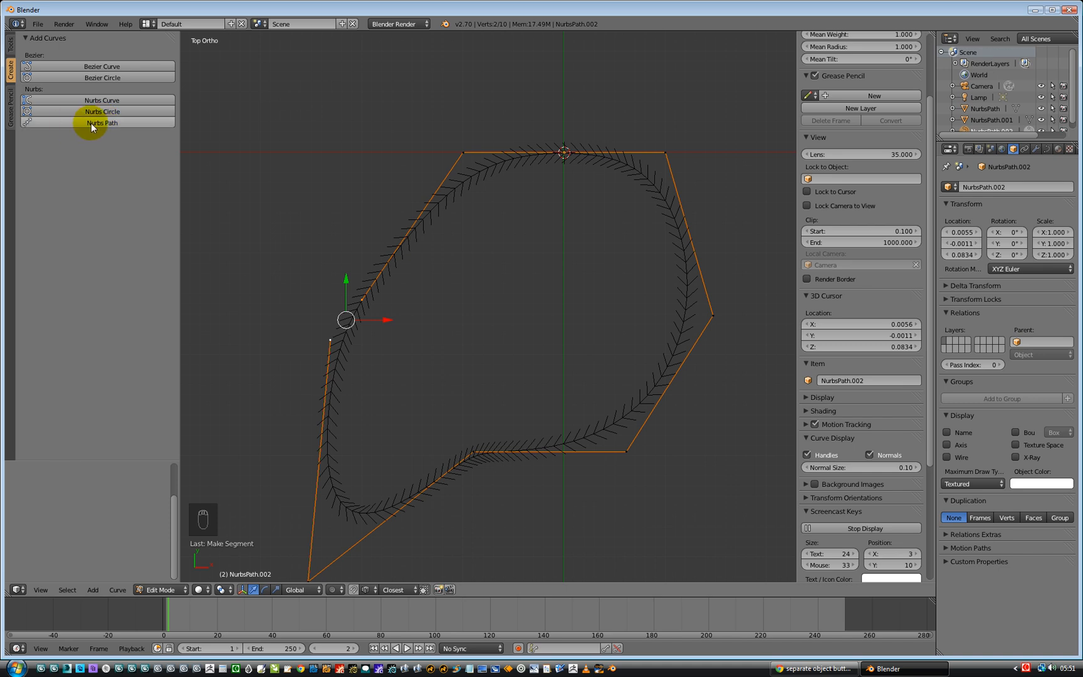
- Add an inner path, extrude it around and close it into a loop for the hole
click(101, 123)
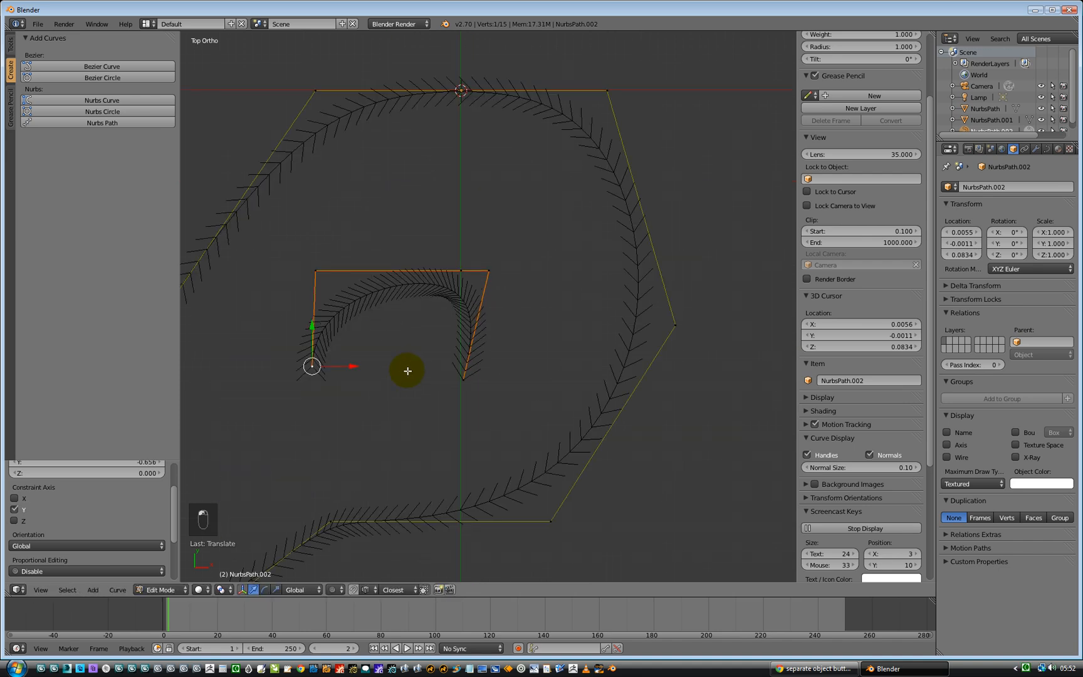
key(e)
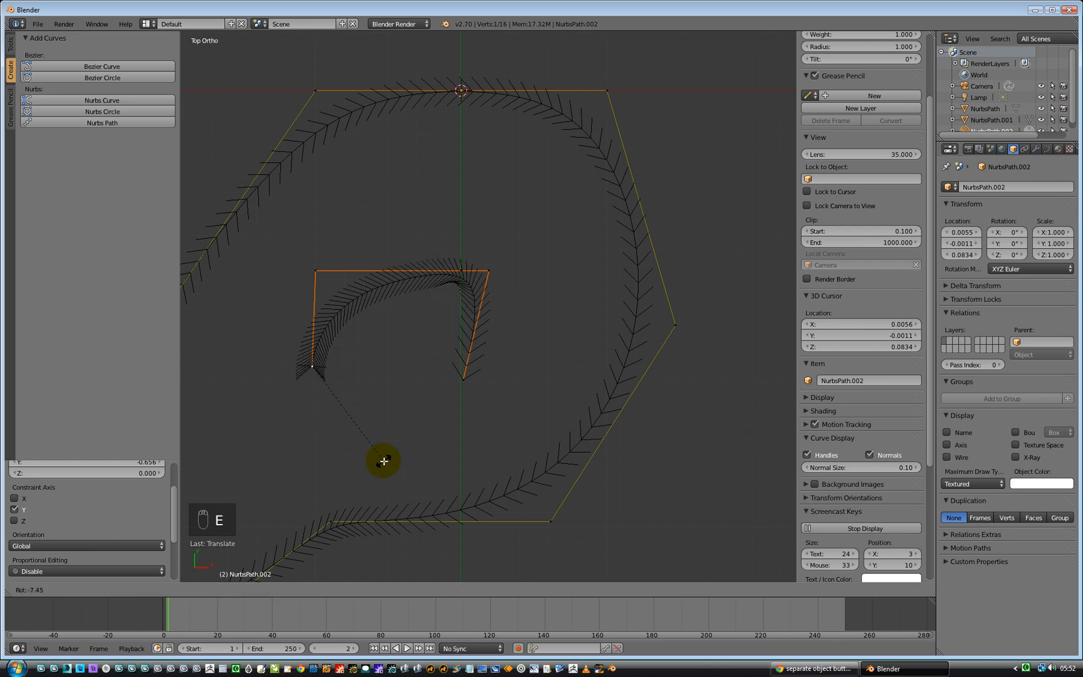
key(e)
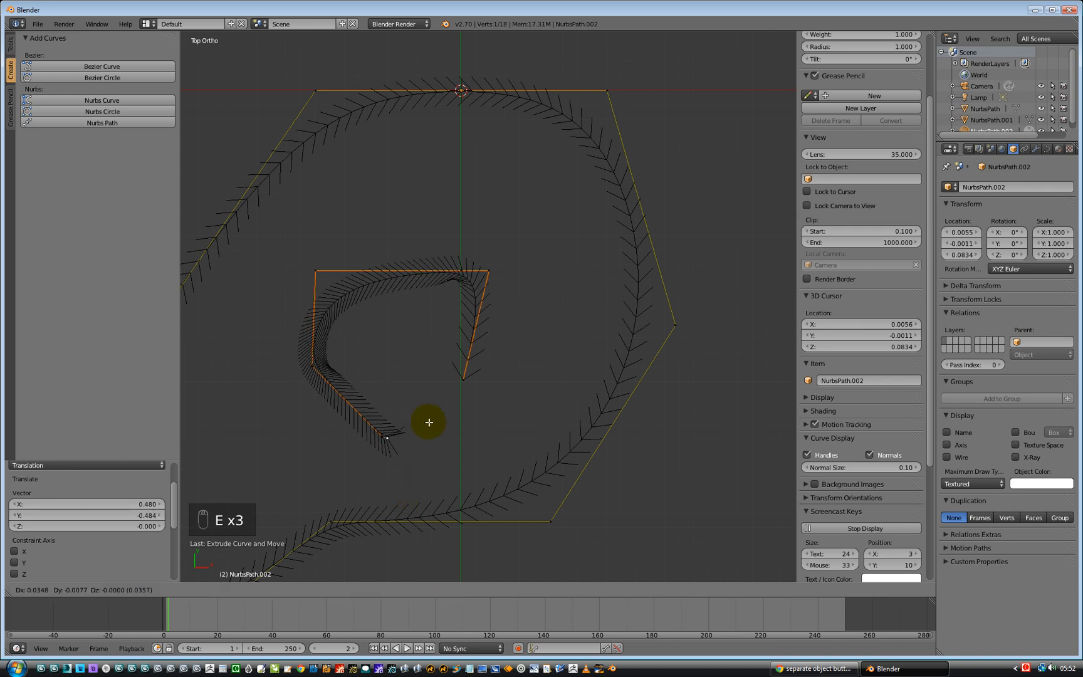
mouse_move(489, 384)
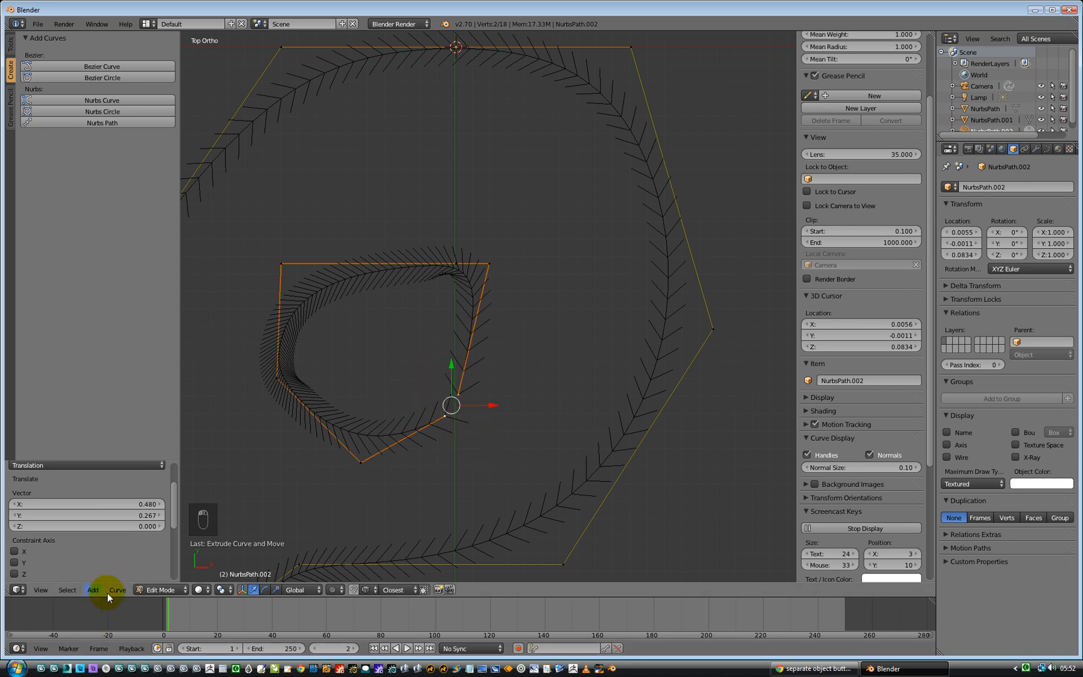
click(116, 590)
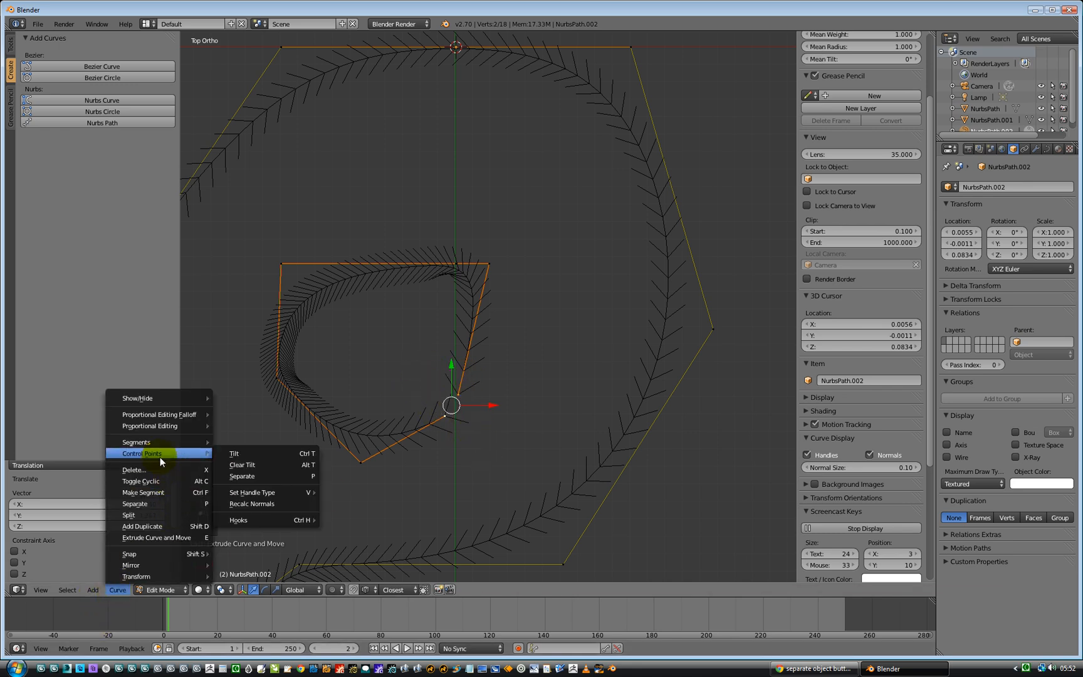
click(143, 492)
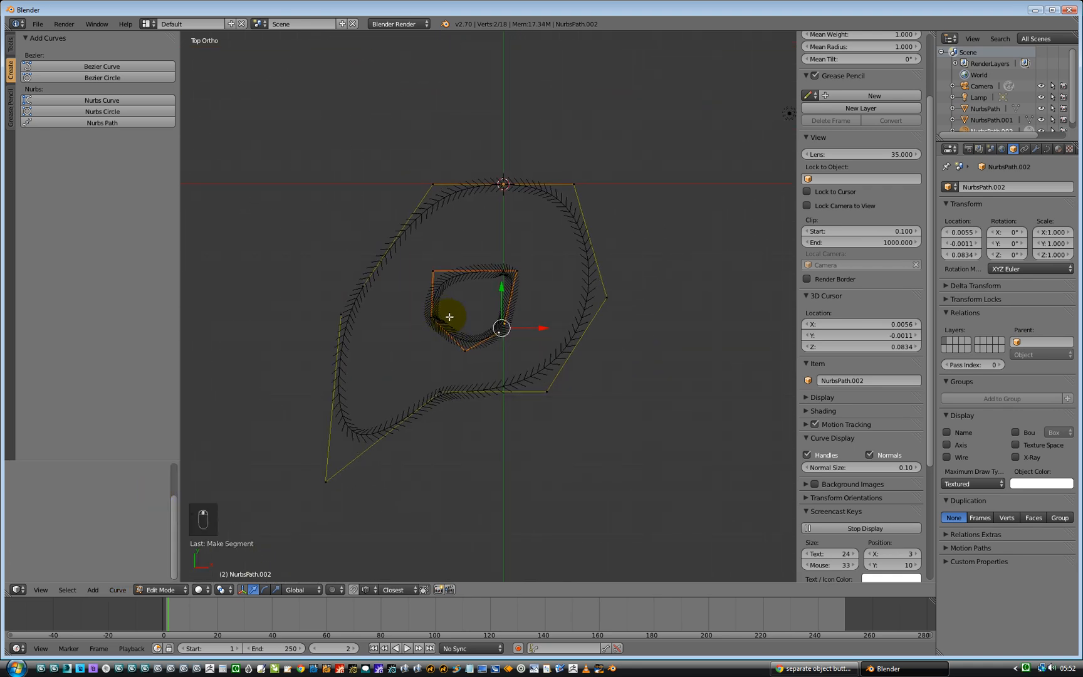
key(Tab)
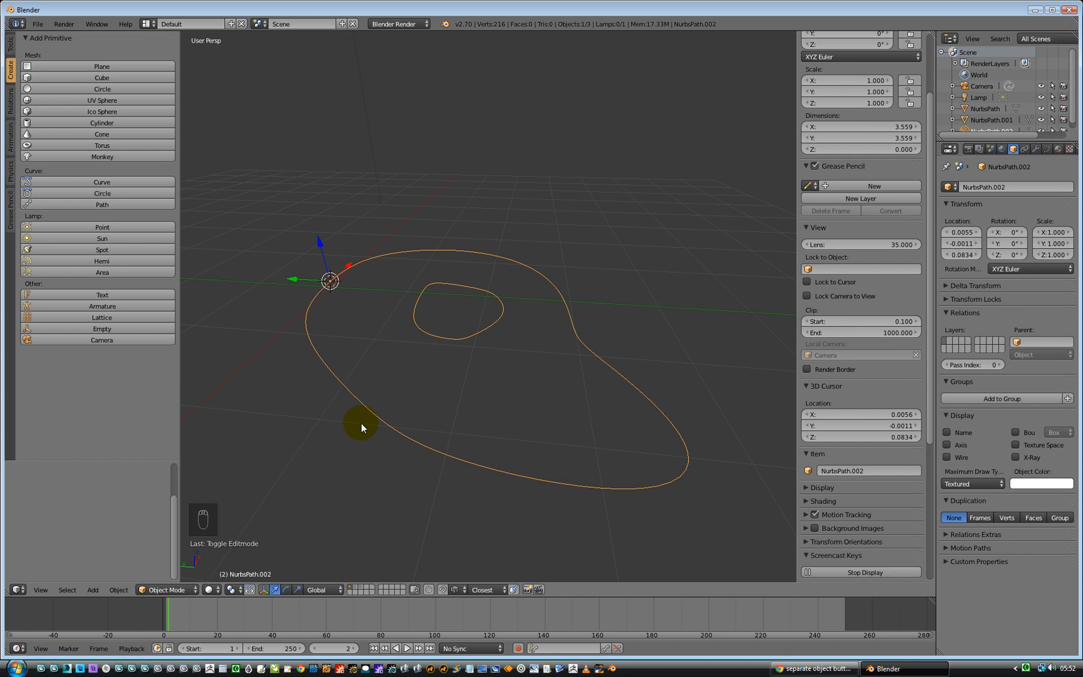
mouse_move(241, 232)
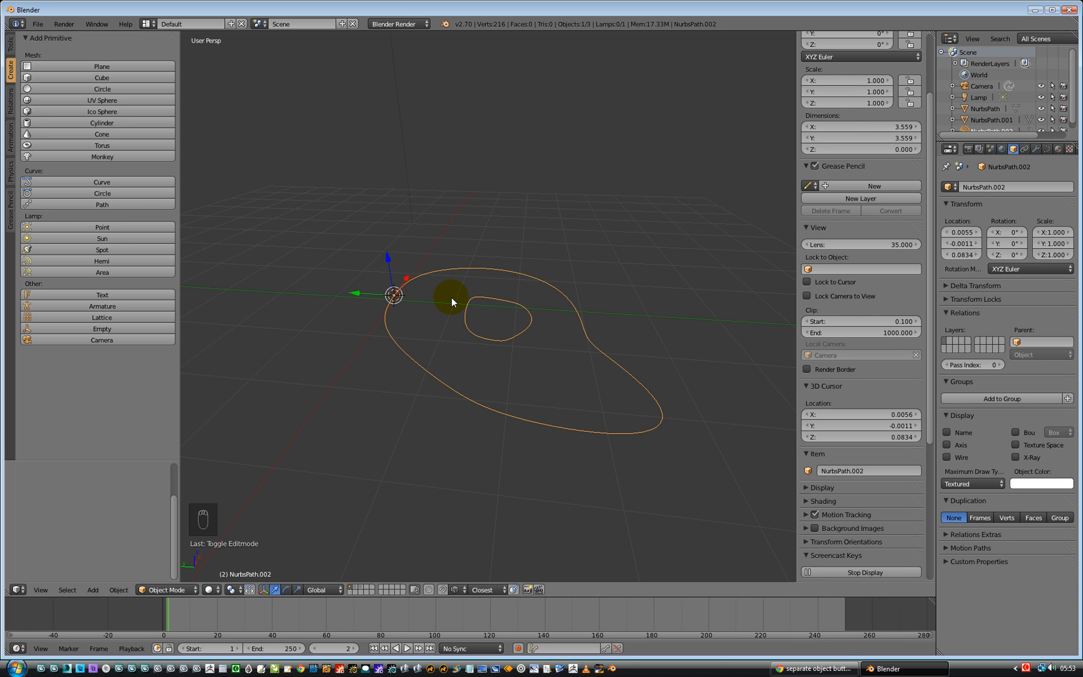
mouse_move(458, 307)
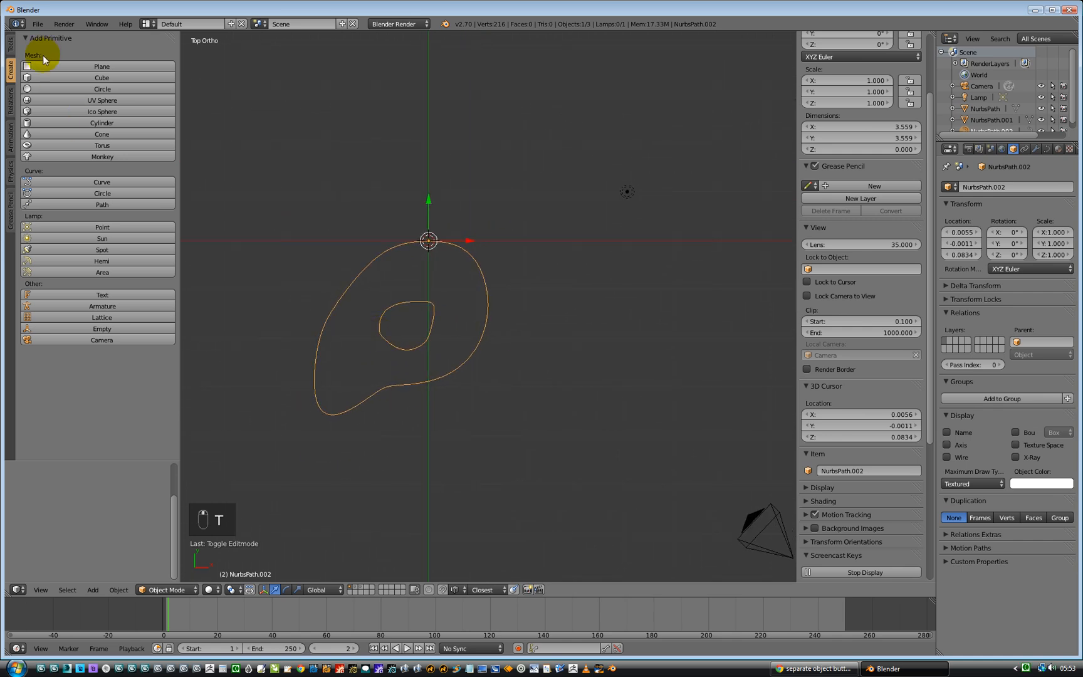
- Duplicate the curve with its inner loop and move the copy aside along X
click(8, 30)
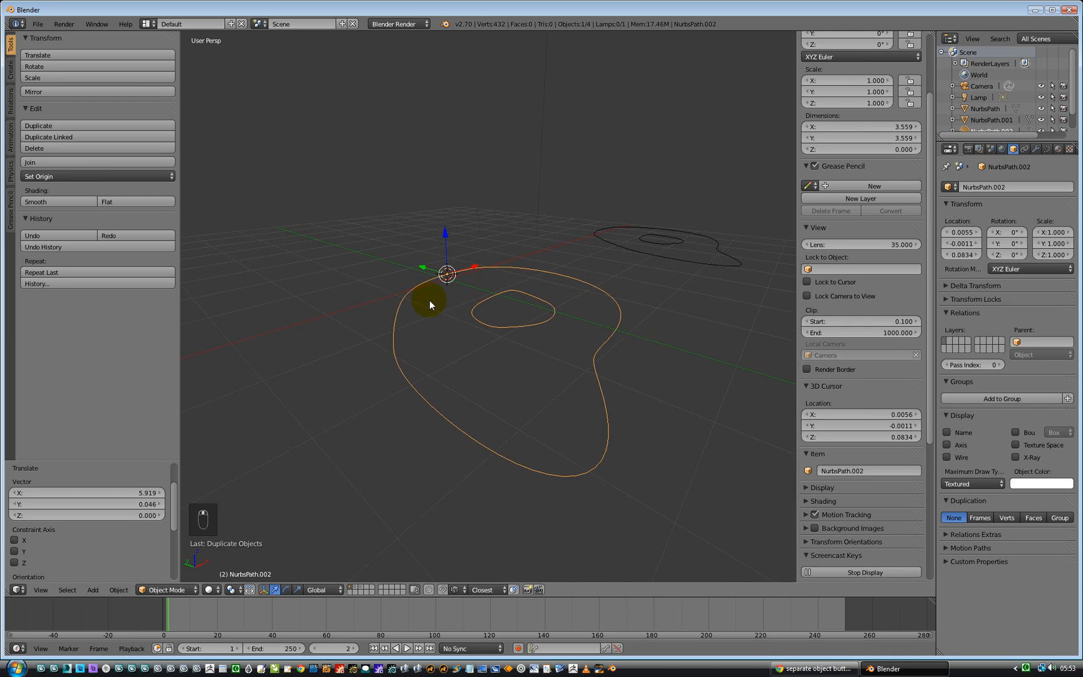
mouse_move(382, 361)
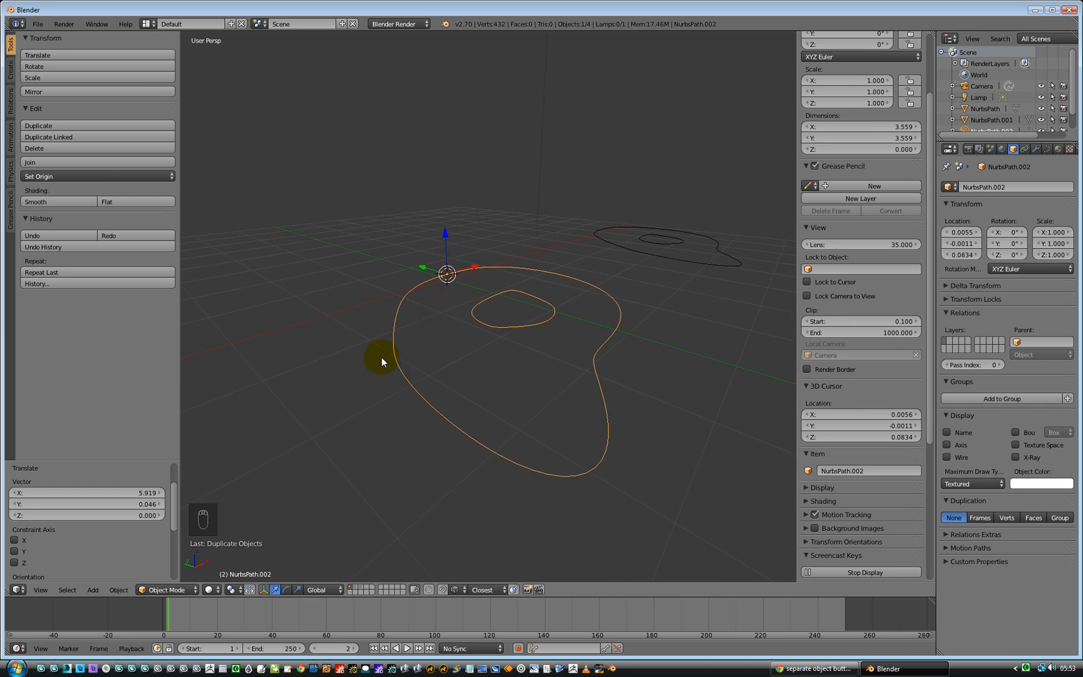
mouse_move(94, 579)
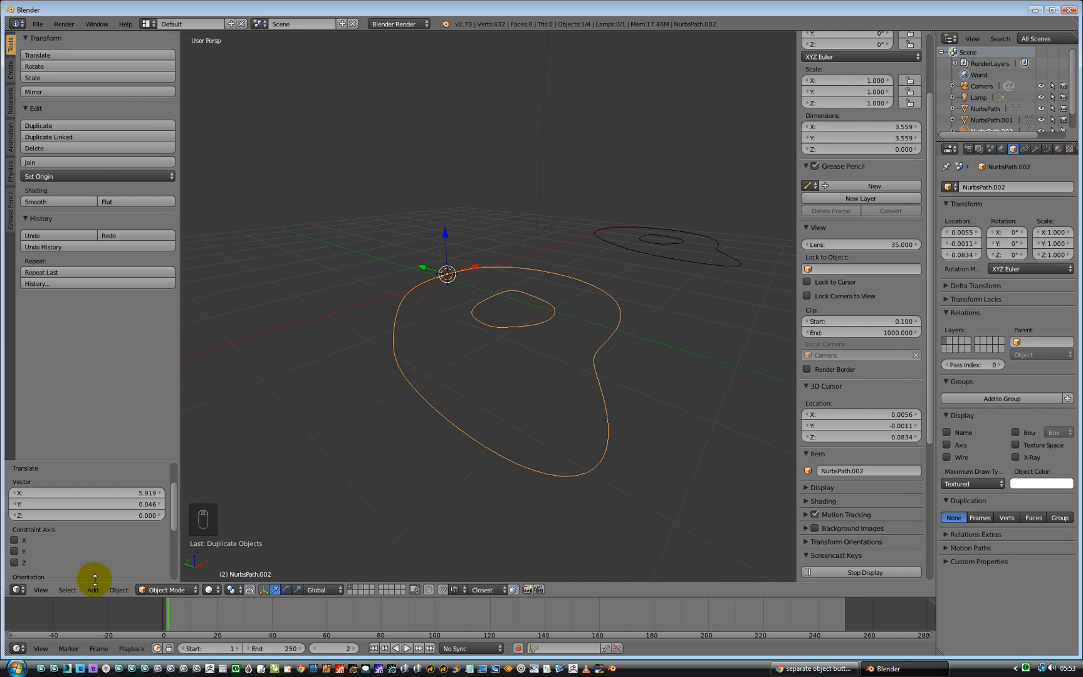
- Convert the duplicated curve to a mesh and enter Edit Mode on its vertices
click(118, 589)
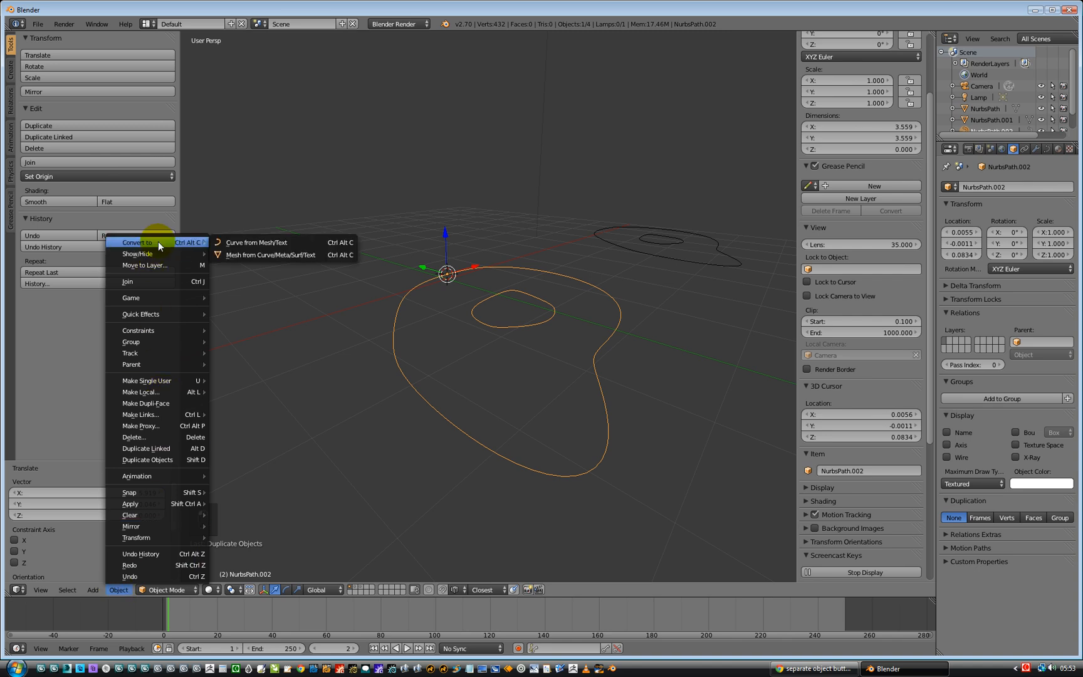
mouse_move(282, 254)
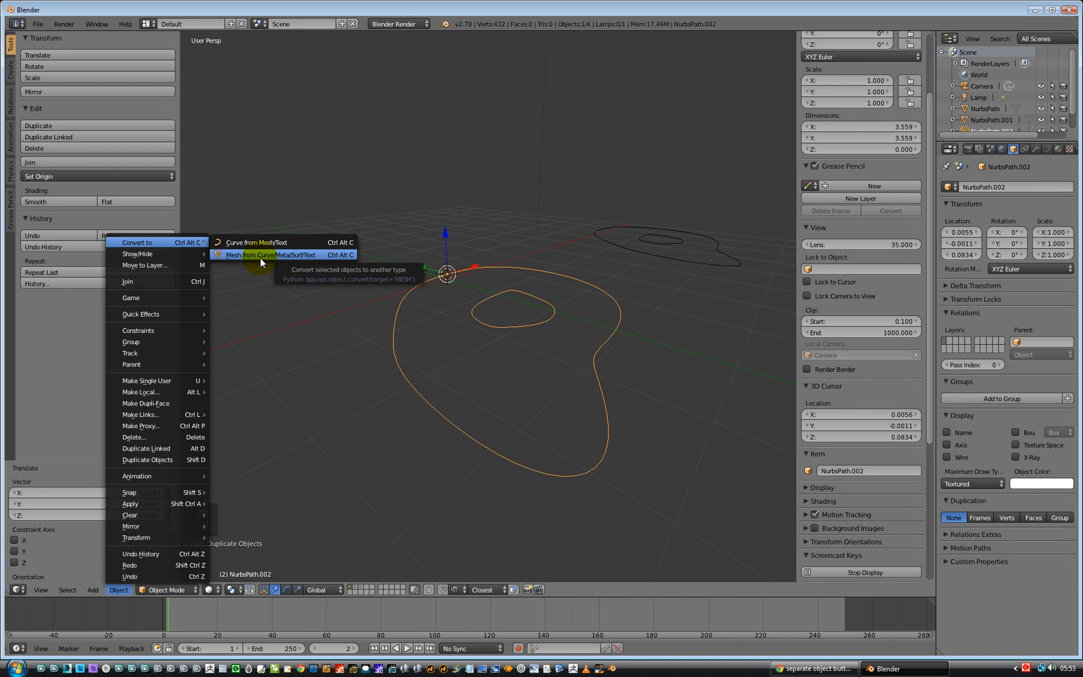
mouse_move(272, 263)
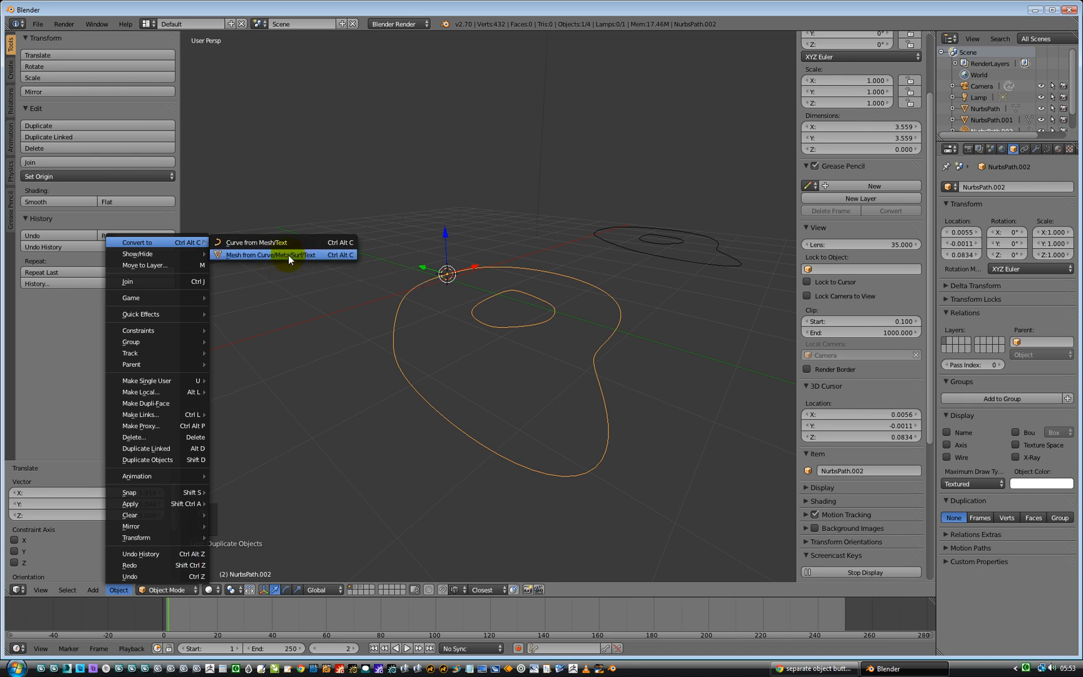
mouse_move(298, 260)
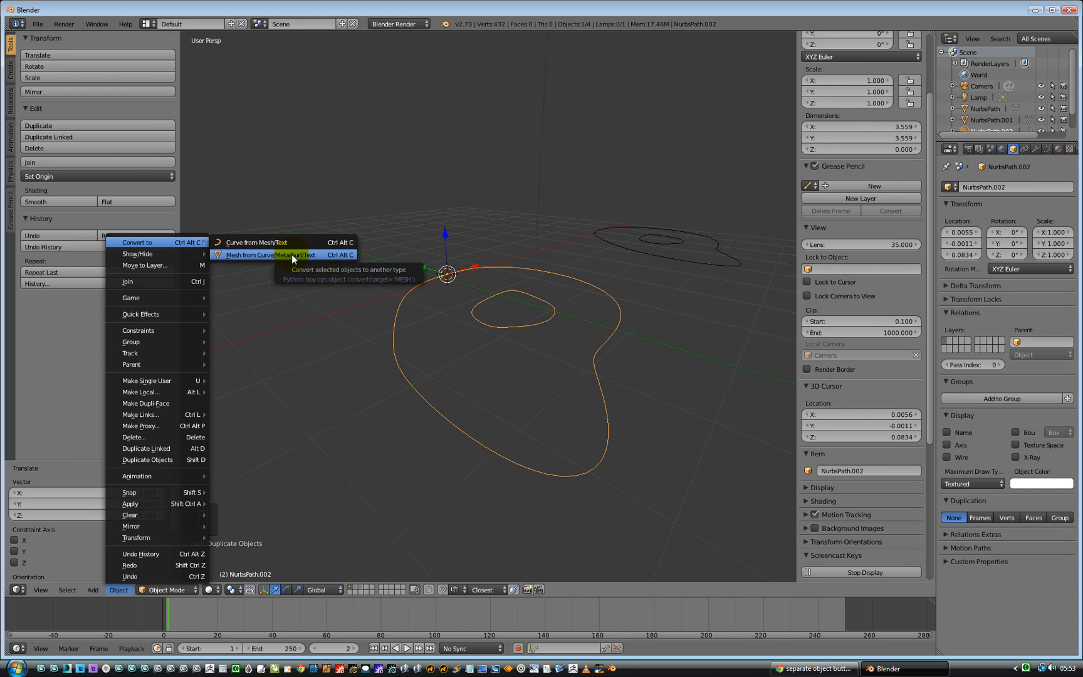
click(270, 254)
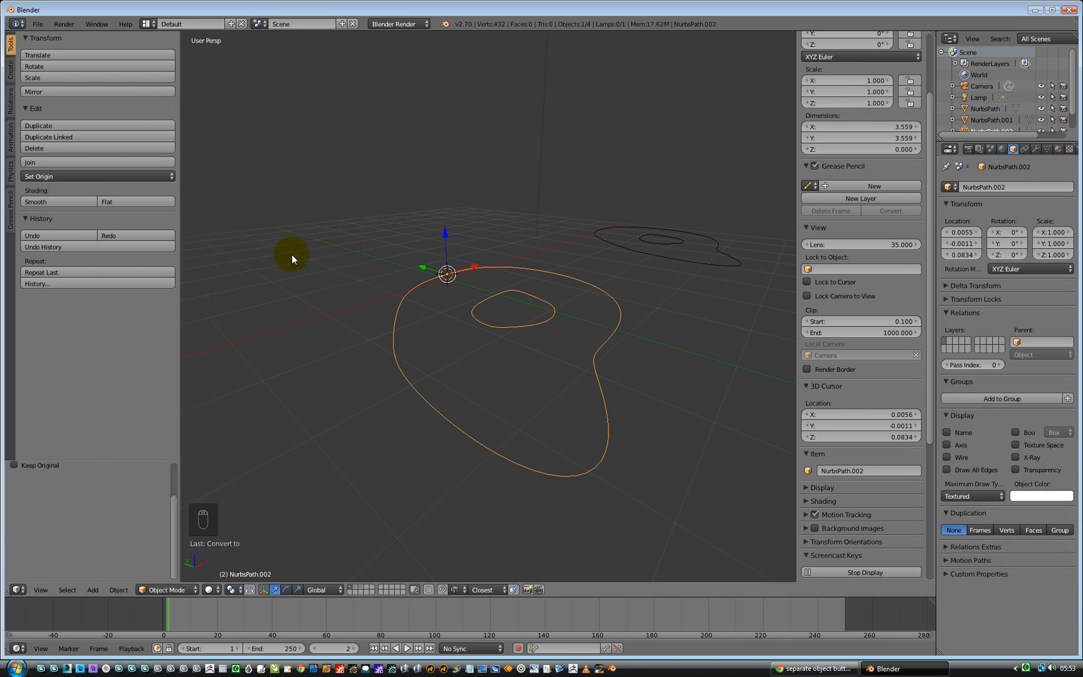
mouse_move(427, 371)
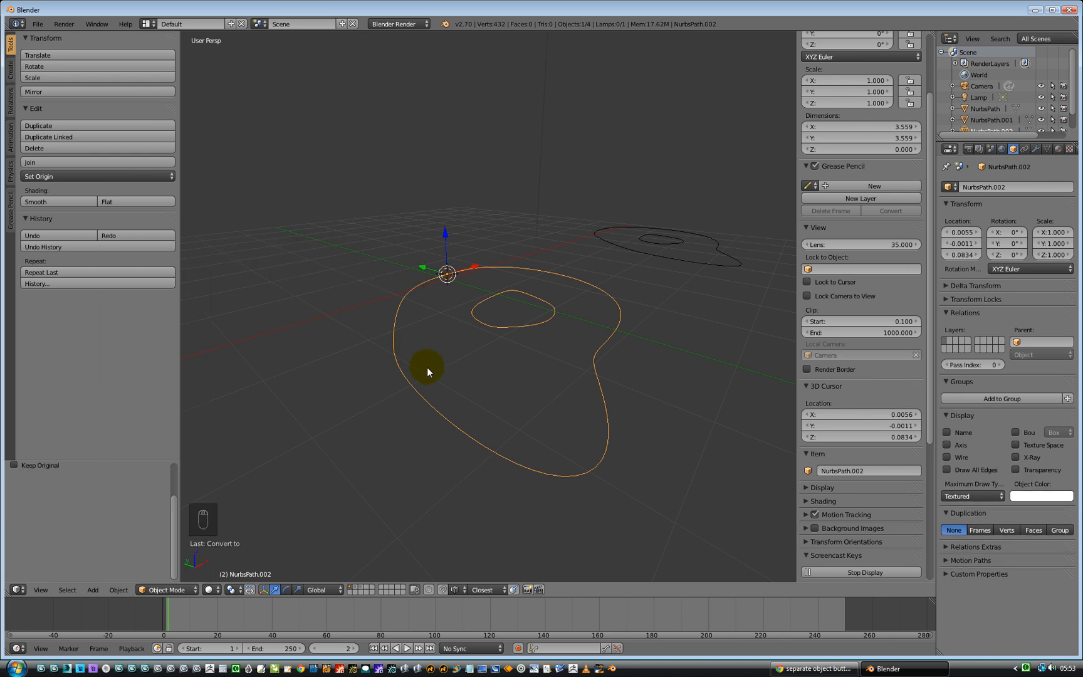
key(Tab)
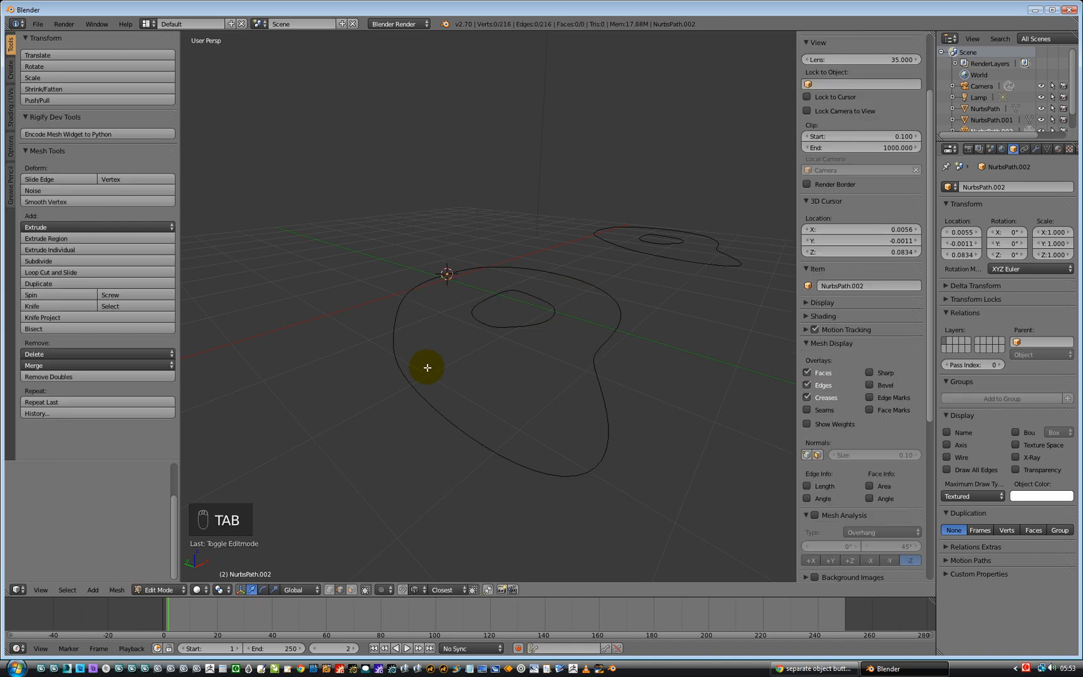
mouse_move(302, 567)
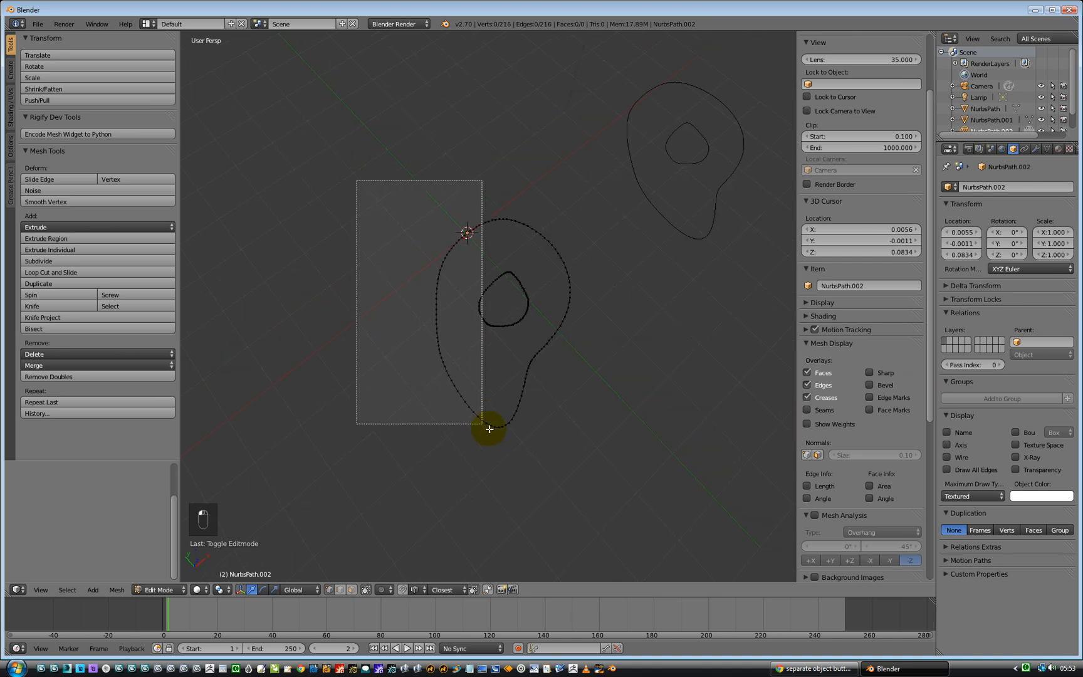
- Select all vertices and fill faces between the outer outline and the hole
key(a)
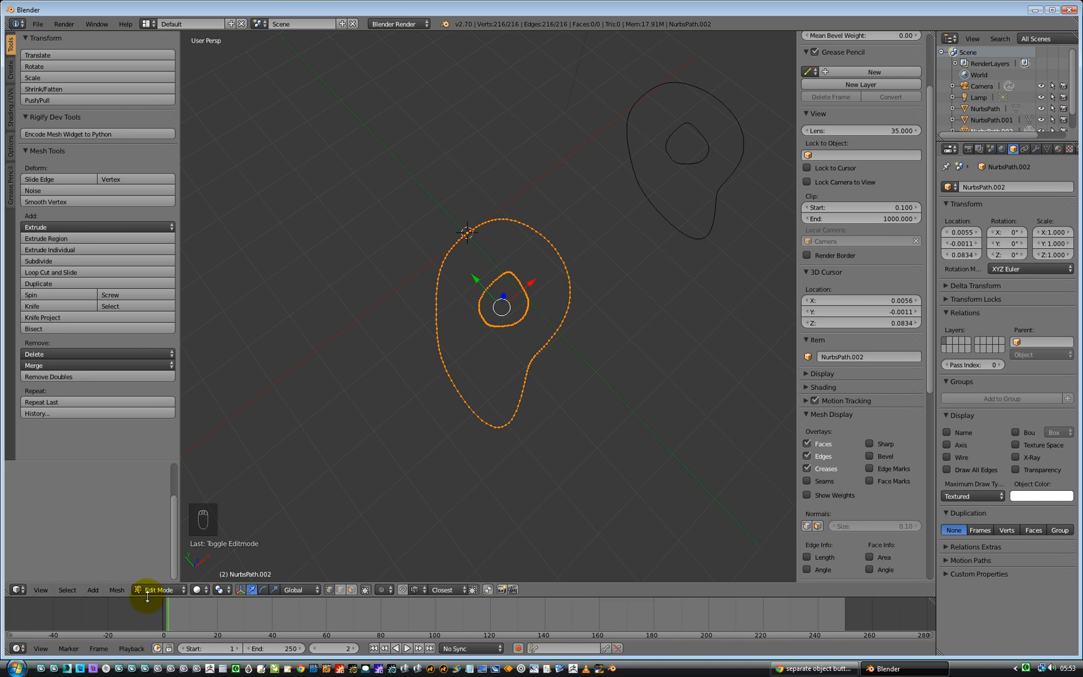
click(116, 590)
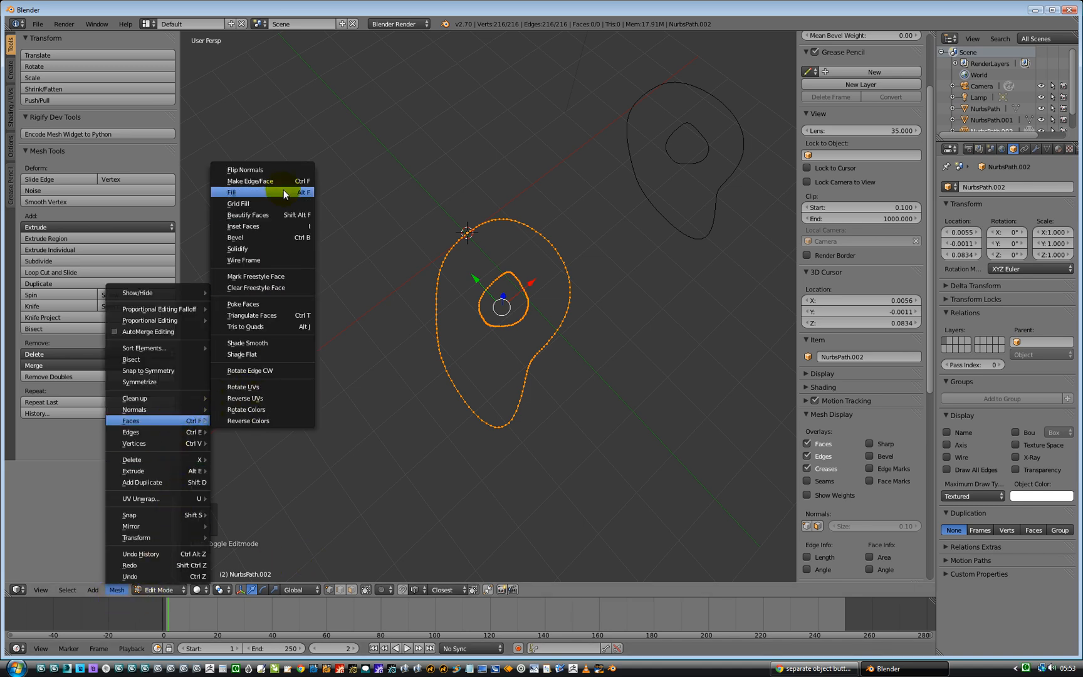
mouse_move(283, 192)
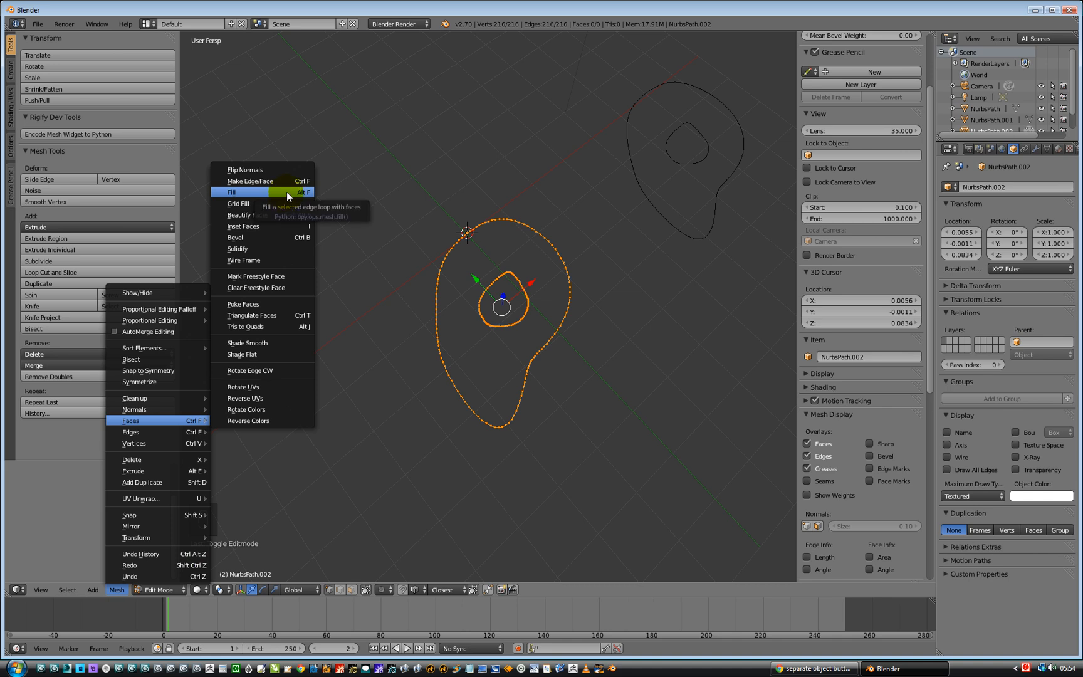
click(232, 191)
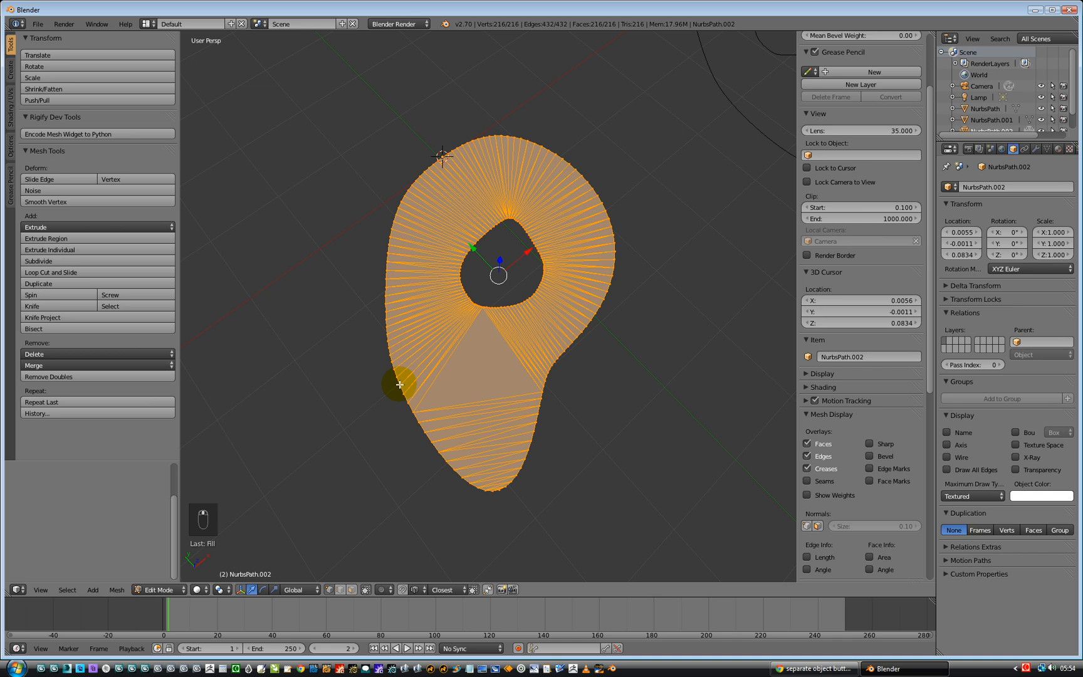
key(Tab)
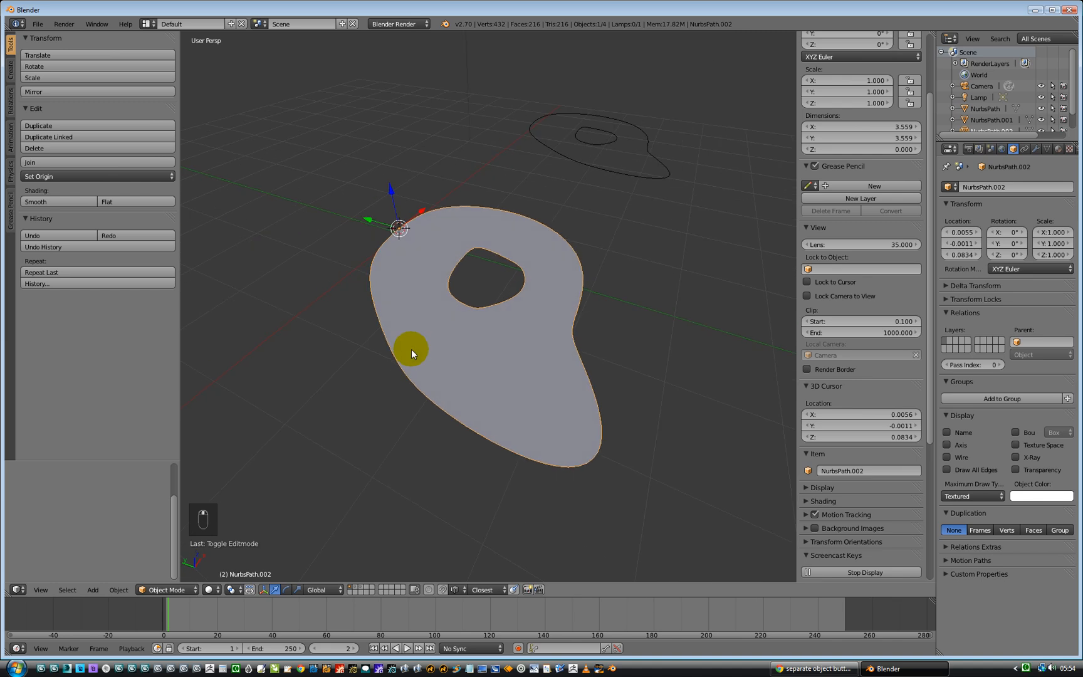
key(Tab)
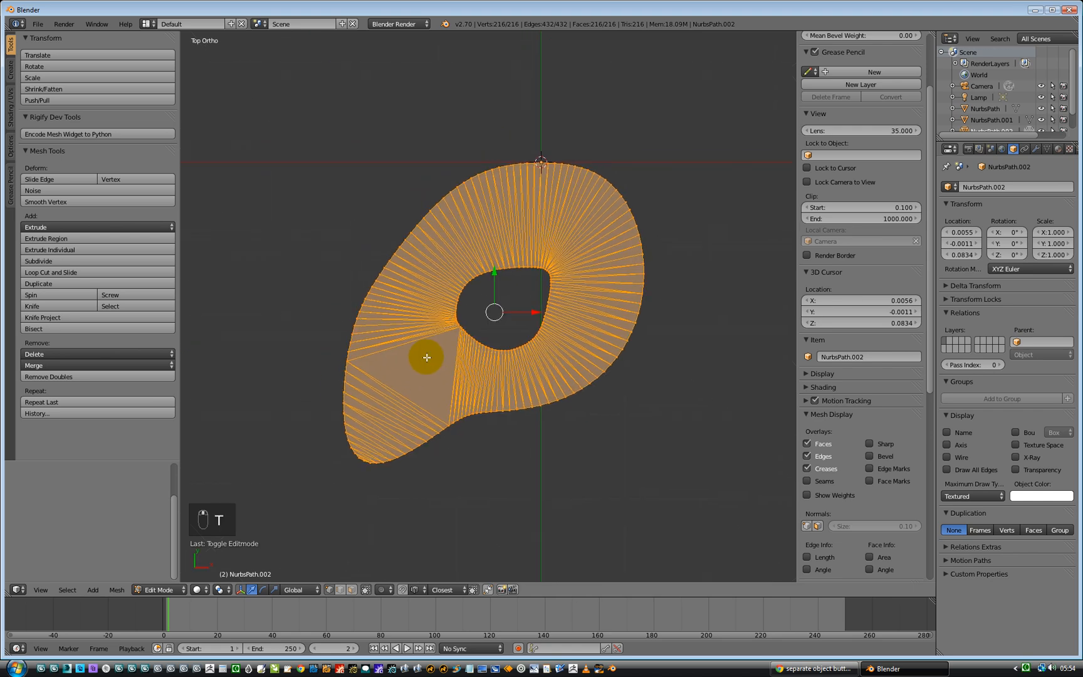
- Dissolve the fan-triangle edges at the top and right of the plate
scroll(up, 3)
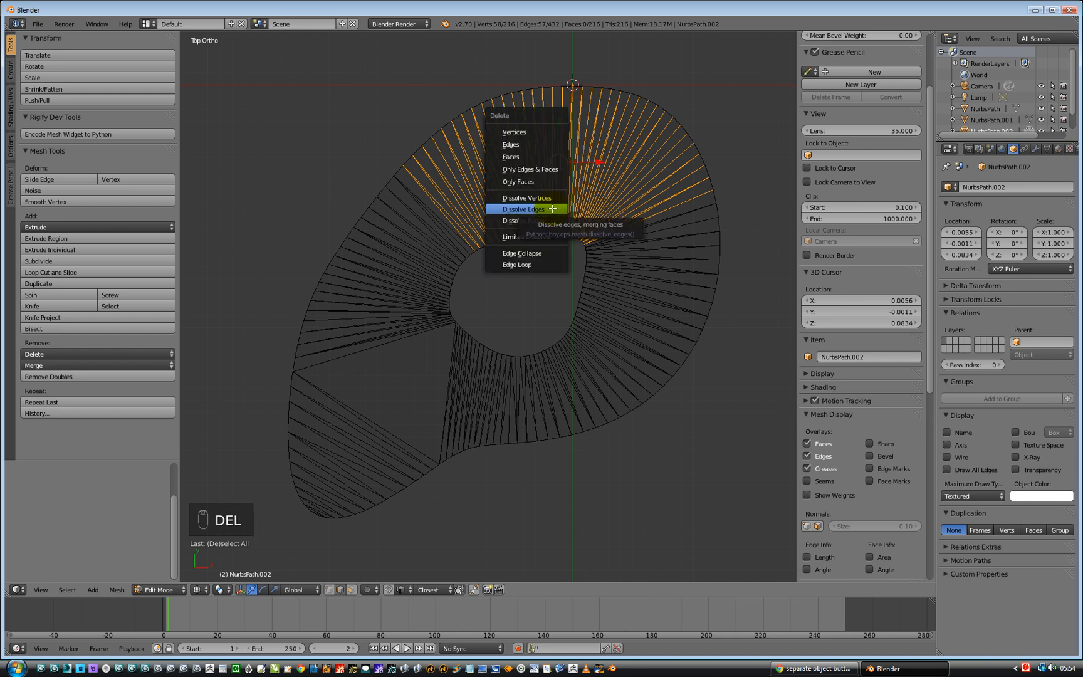
click(523, 208)
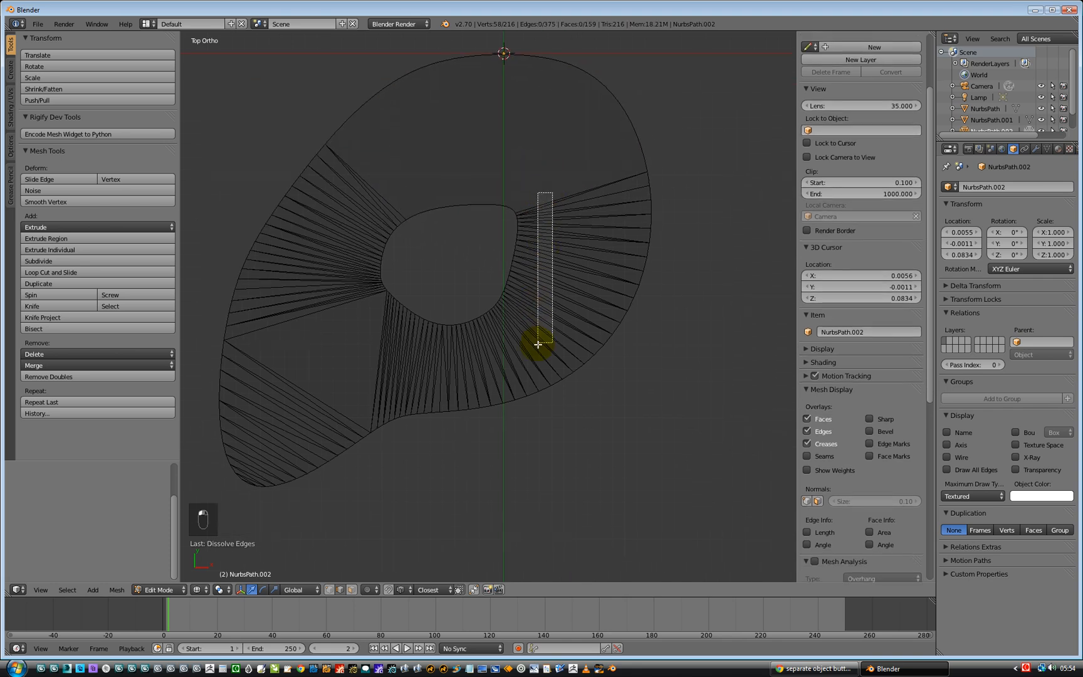
key(delete)
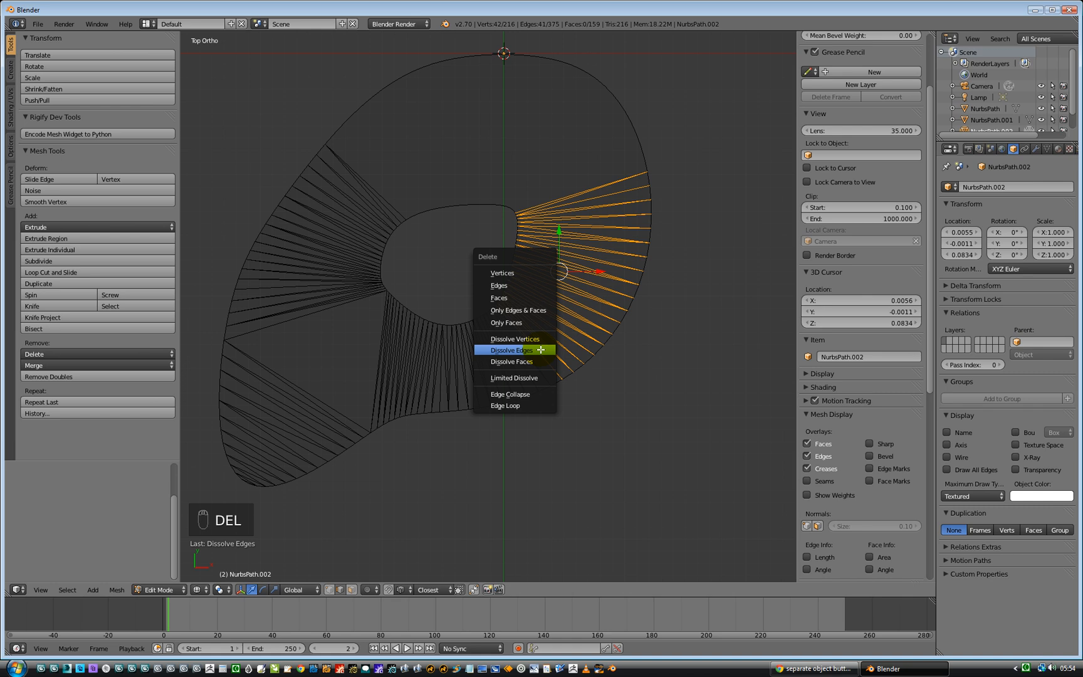
click(511, 349)
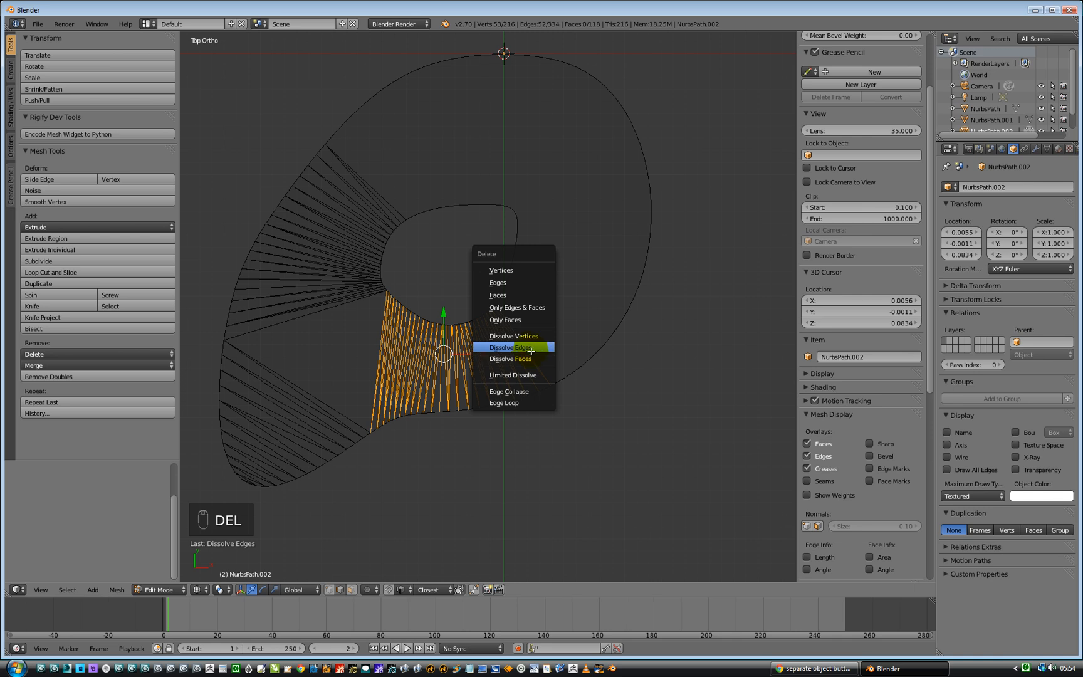
- Dissolve the lower-left fan edges and select the next group toward the hole
click(509, 347)
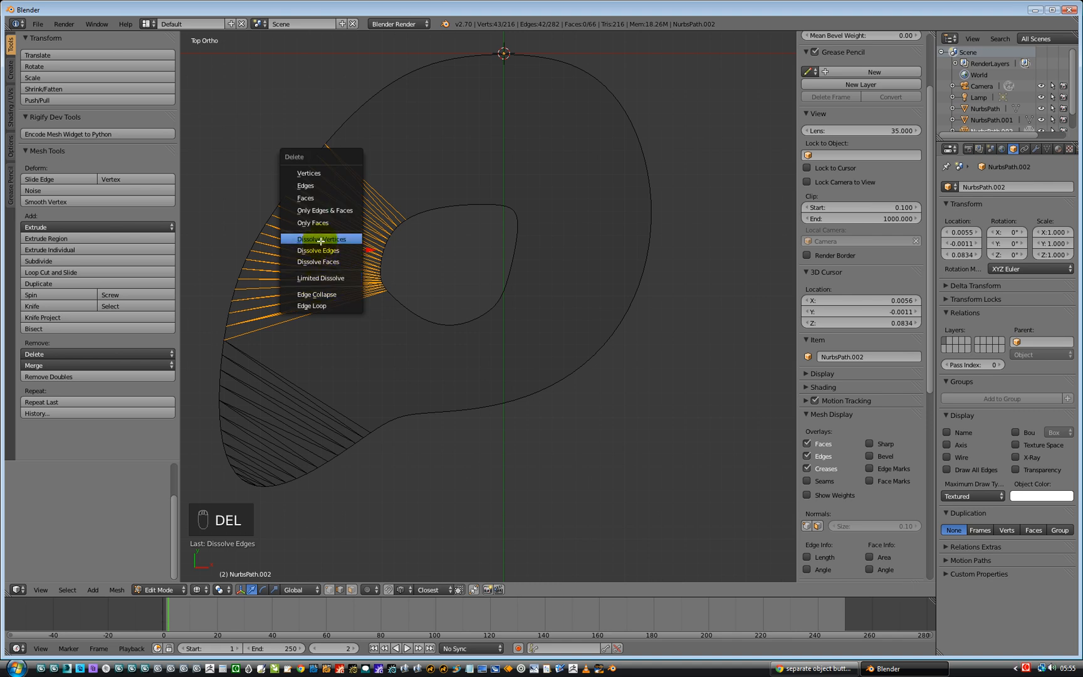
click(319, 238)
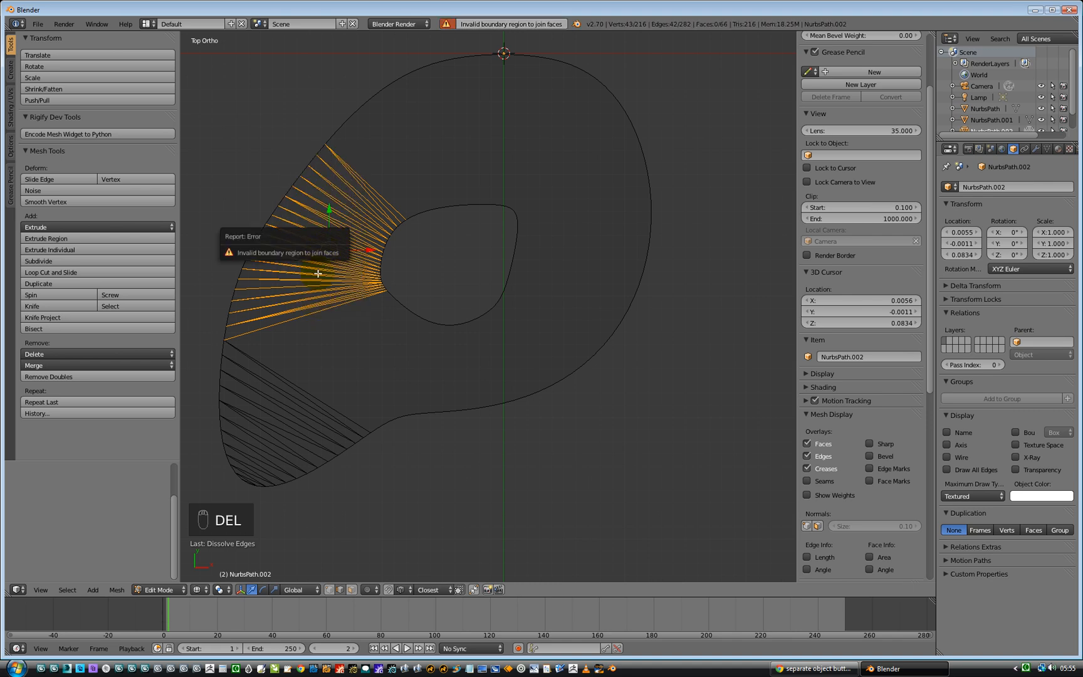
mouse_move(326, 296)
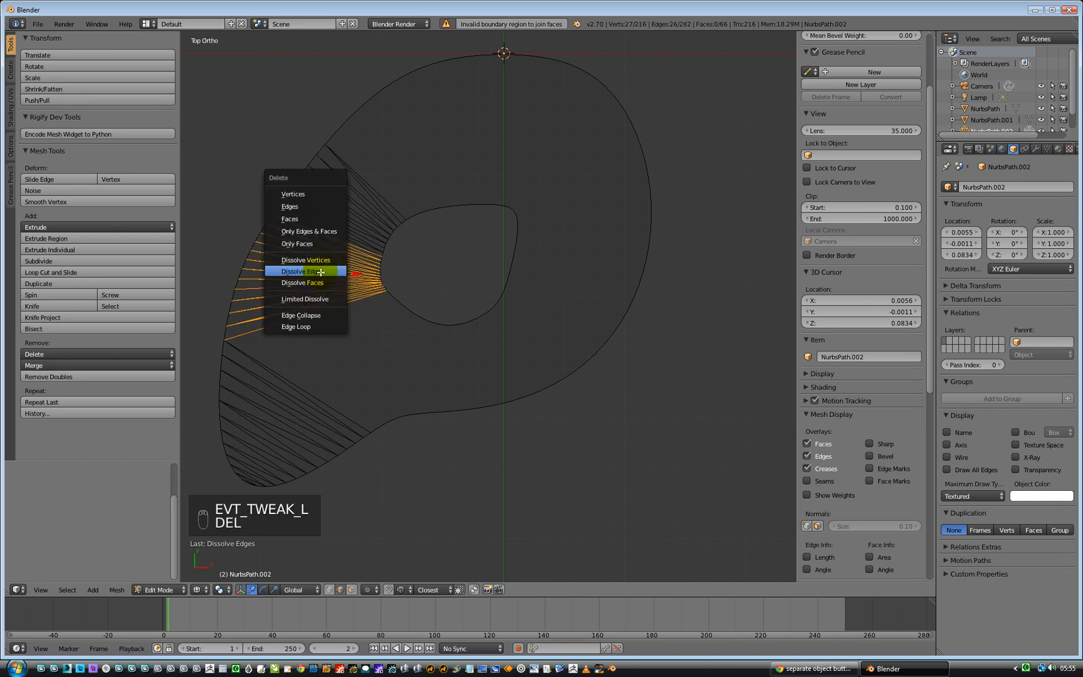
click(302, 269)
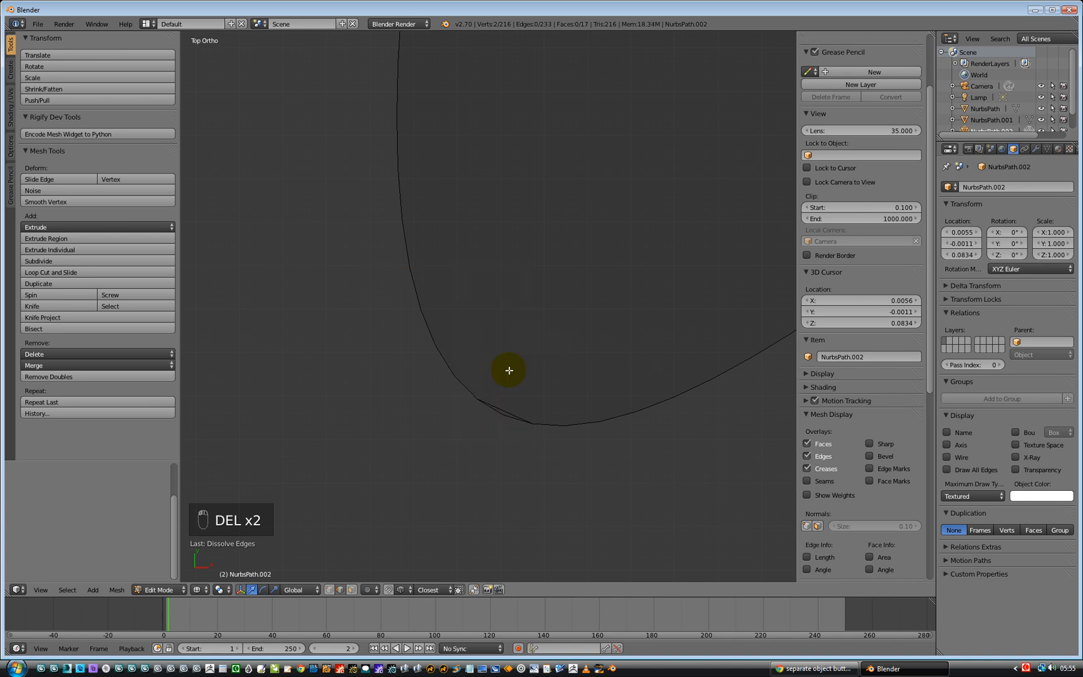
click(504, 410)
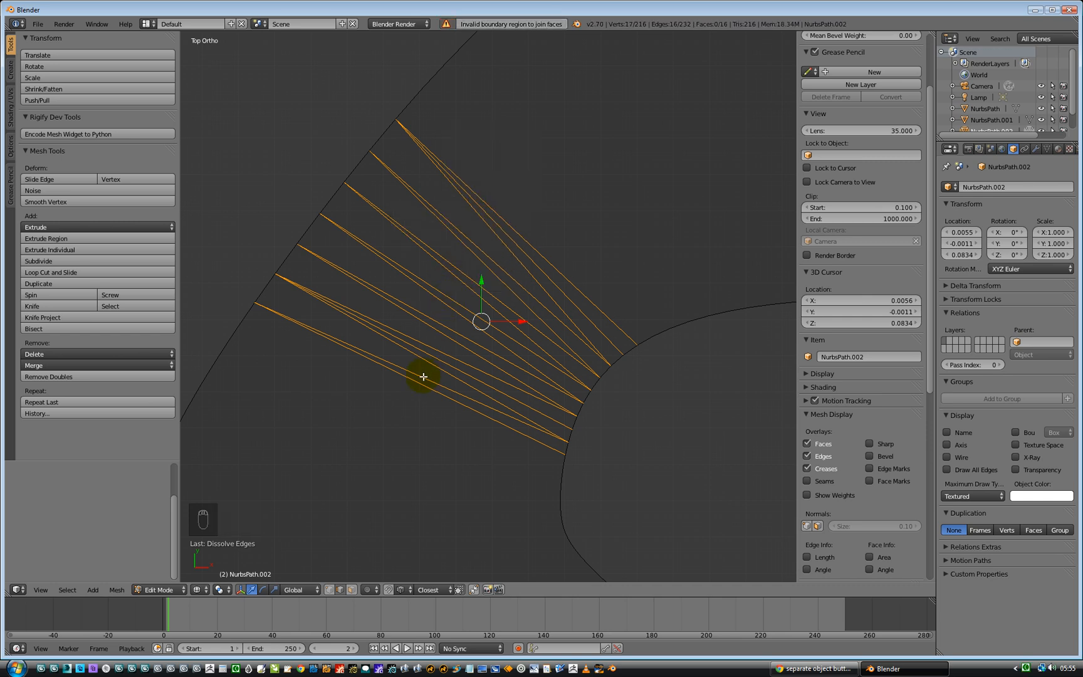
- Dissolve the remaining fan geometry, its faces and edges, in groups
key(Delete)
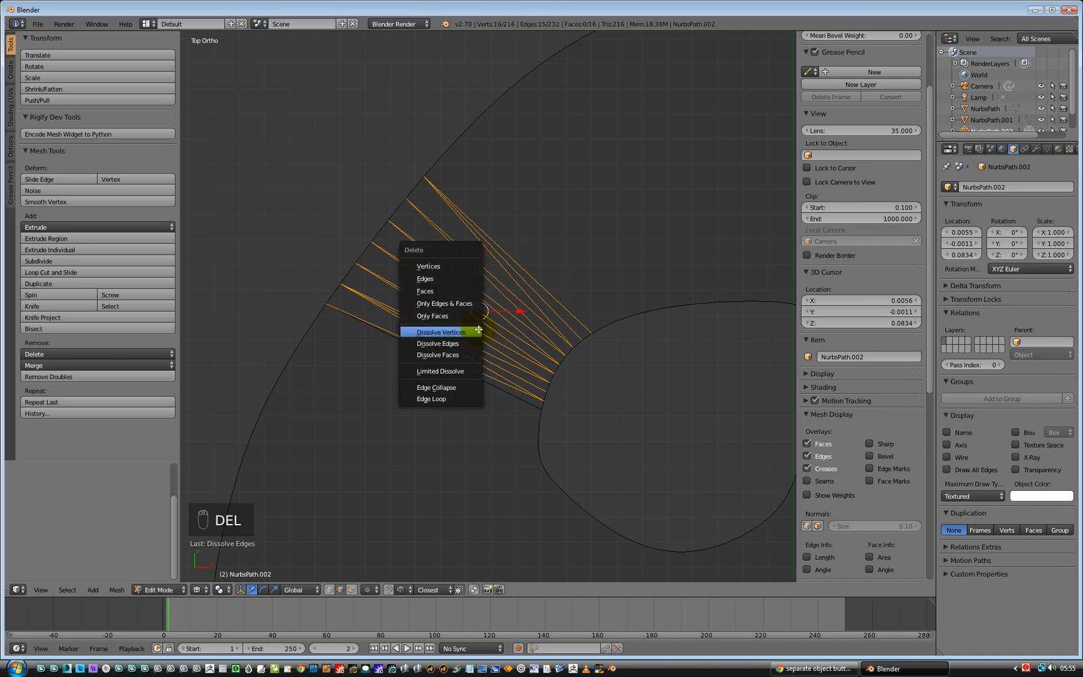
click(439, 332)
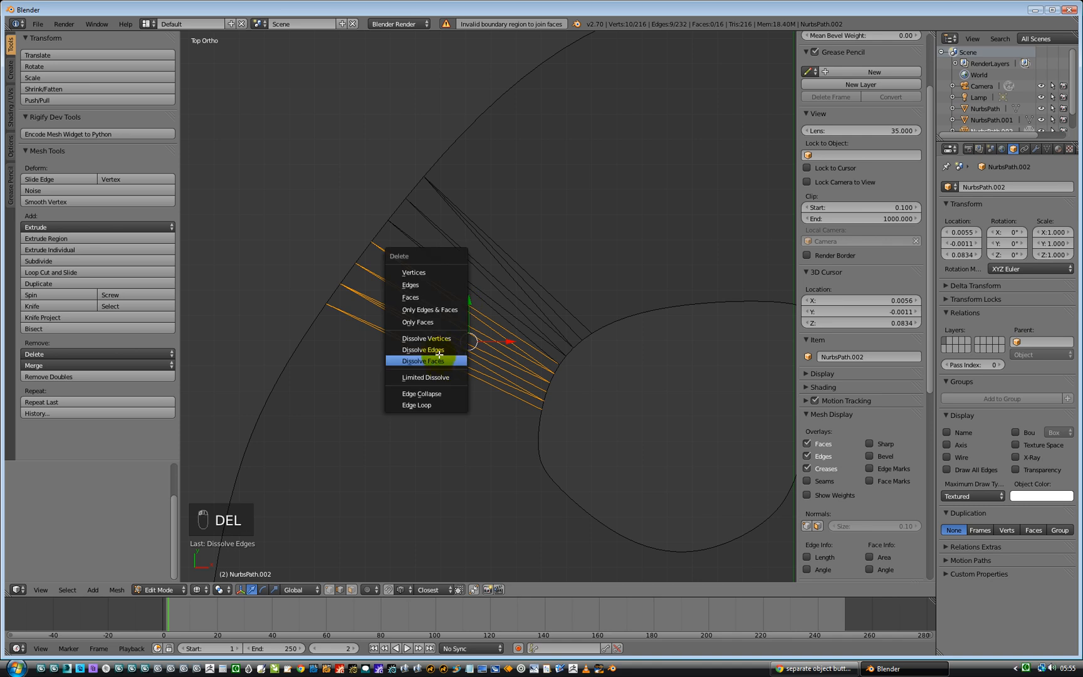
click(421, 348)
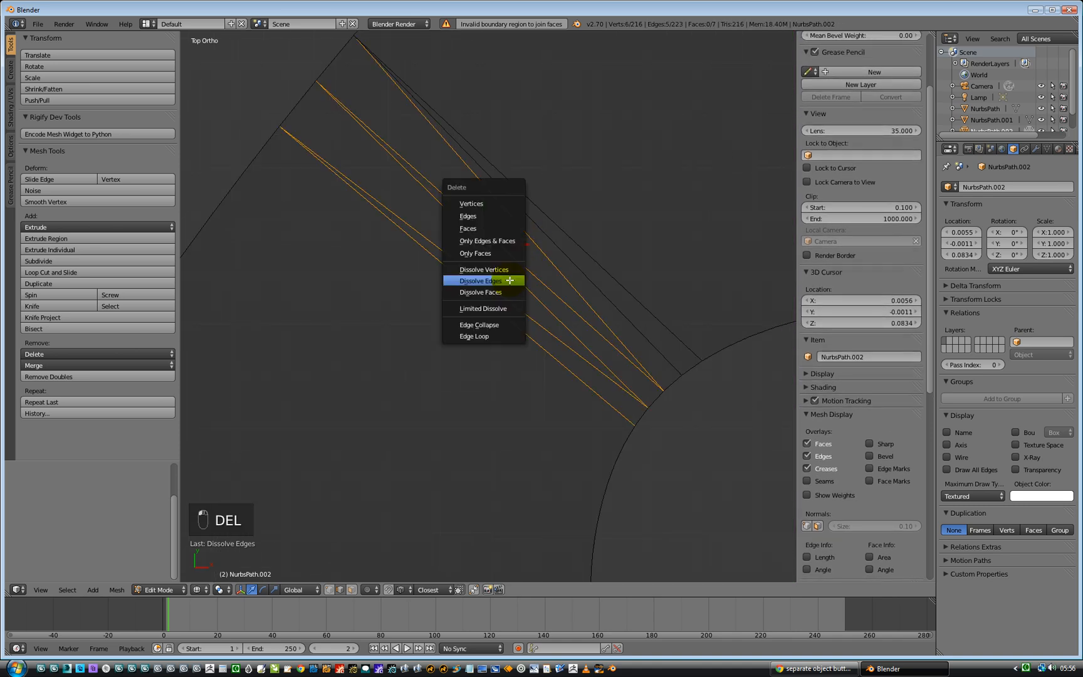
click(476, 280)
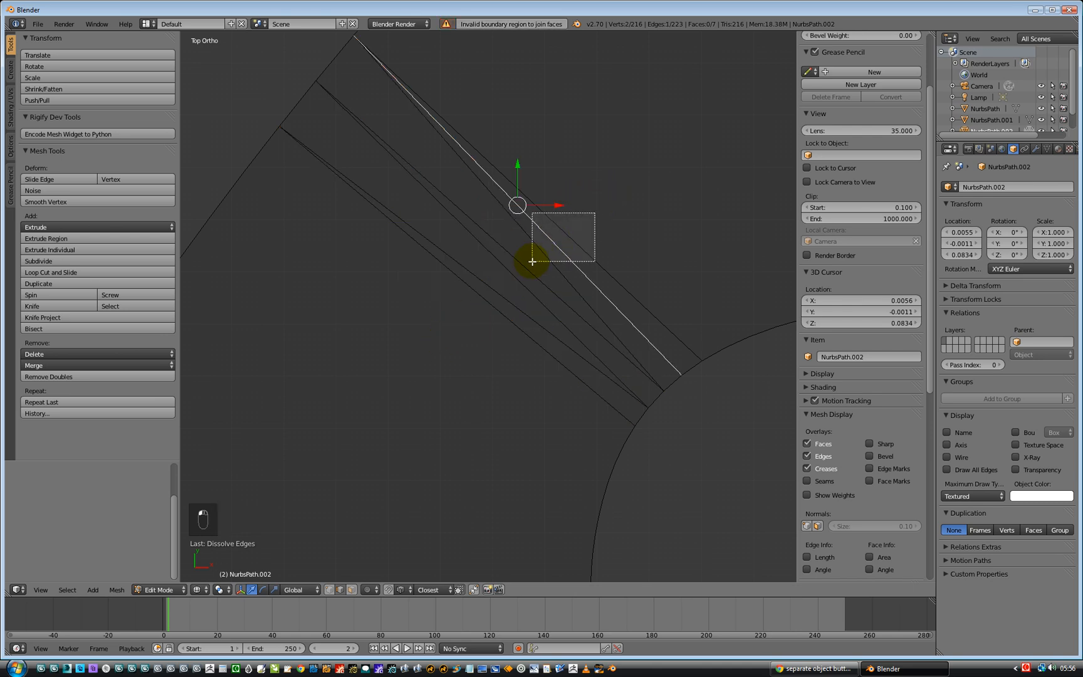
- Dissolve the last leftover edges, leaving the plate as two large clean faces
key(Delete)
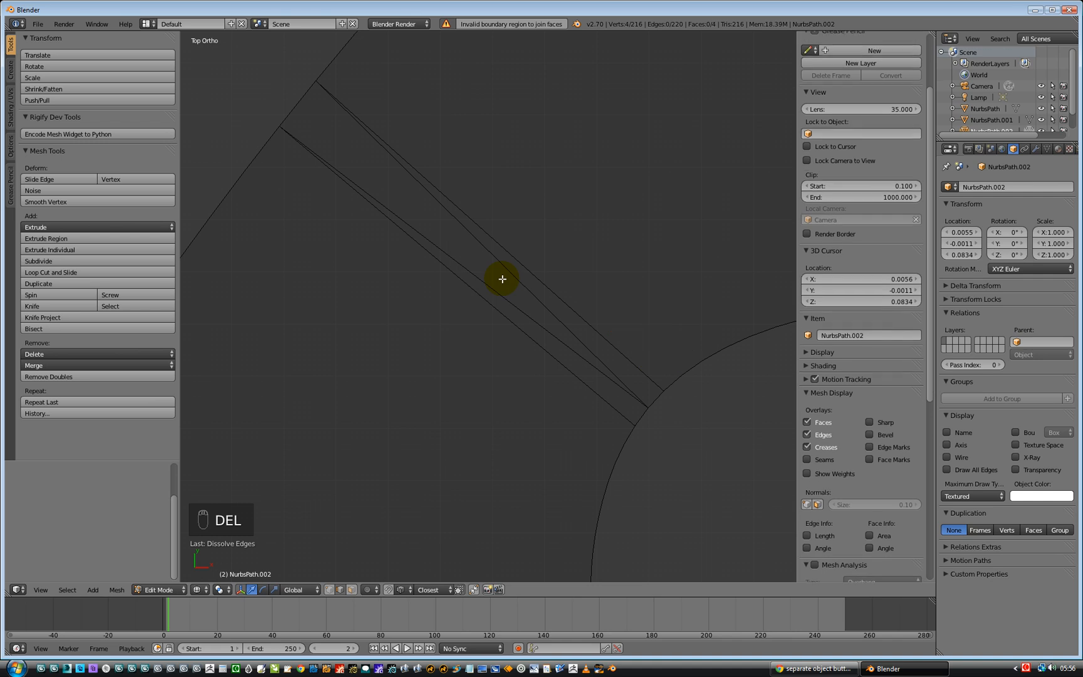
click(504, 280)
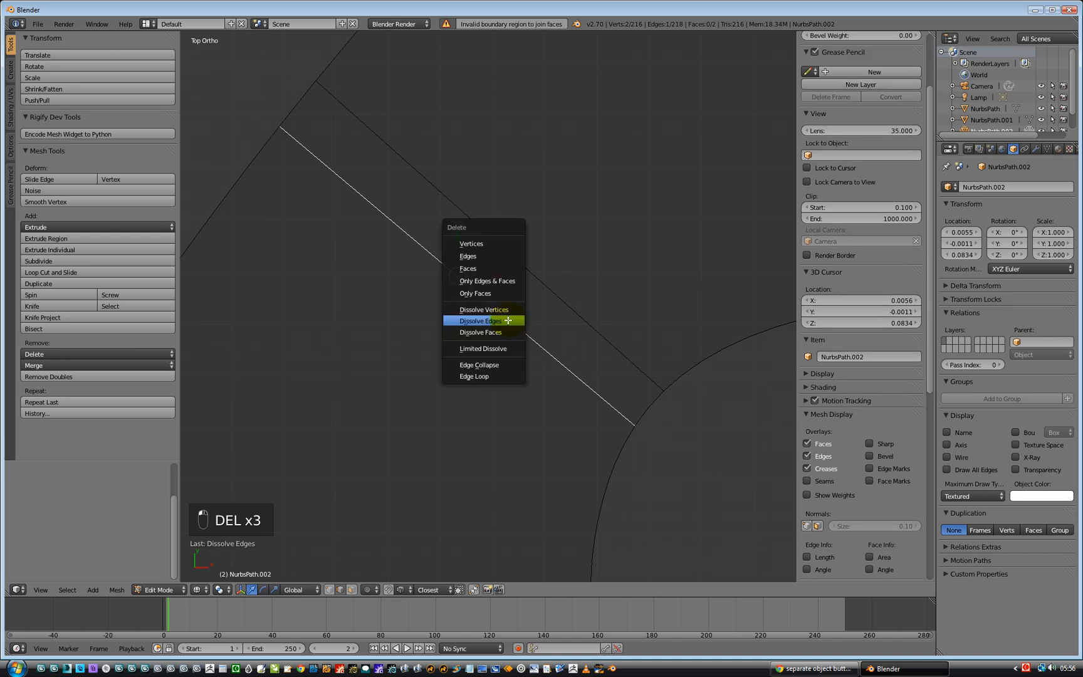
click(478, 320)
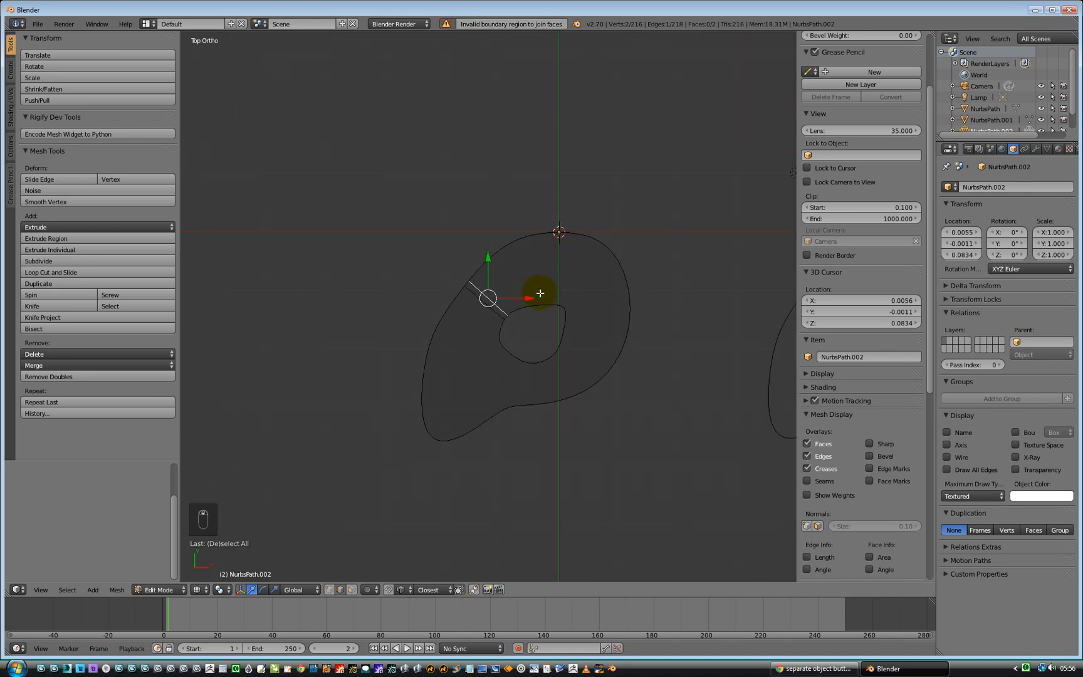
- Return to Object Mode and show the plate with Solid viewport shading
key(Tab)
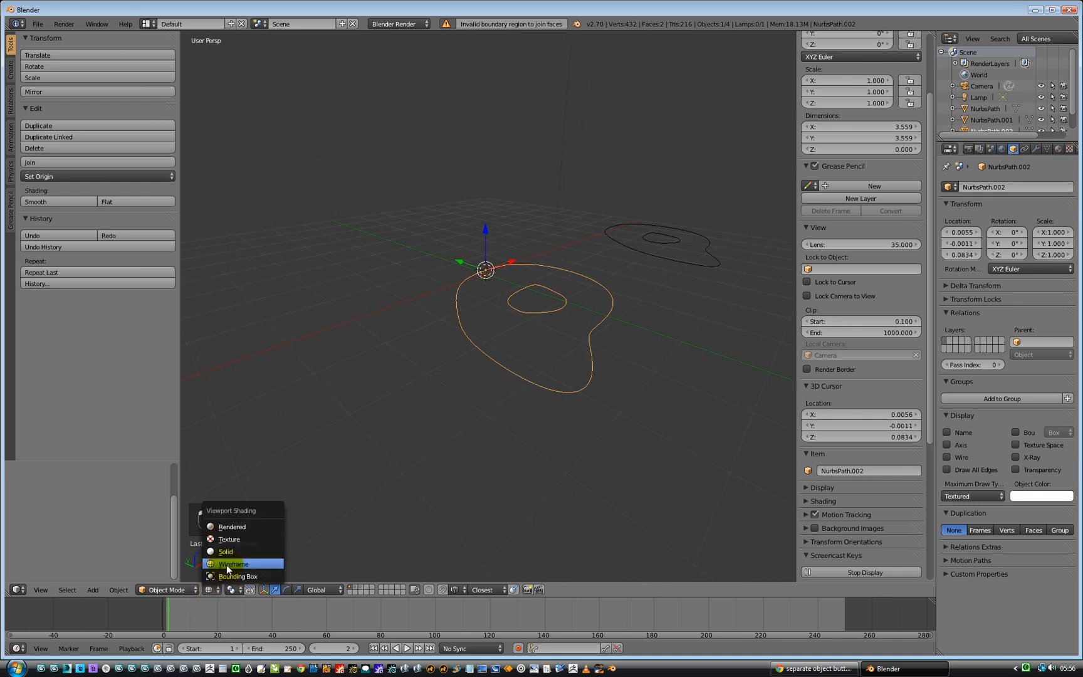
click(226, 552)
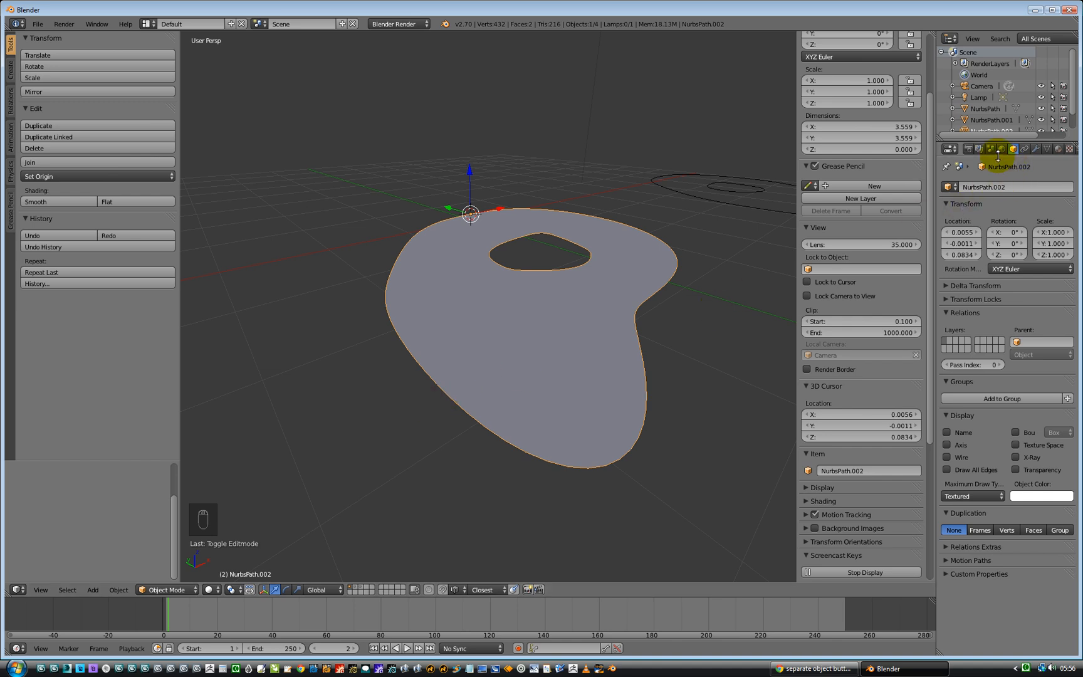
- Add a Solidify modifier to the plate from the Modifiers properties
click(1002, 149)
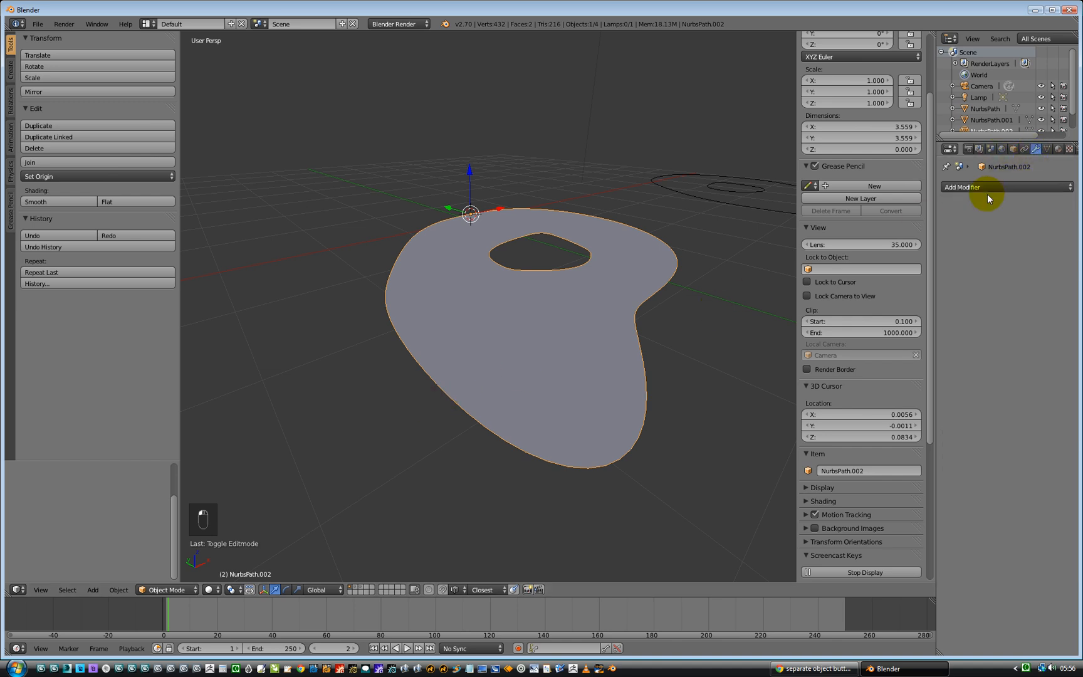
click(977, 187)
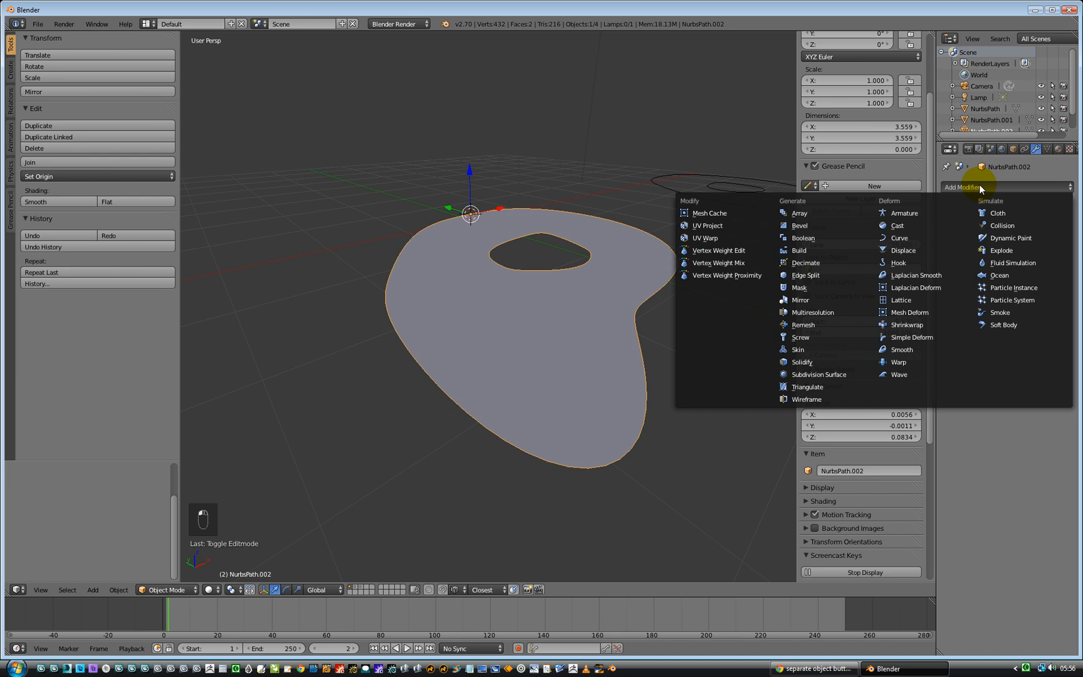
click(802, 350)
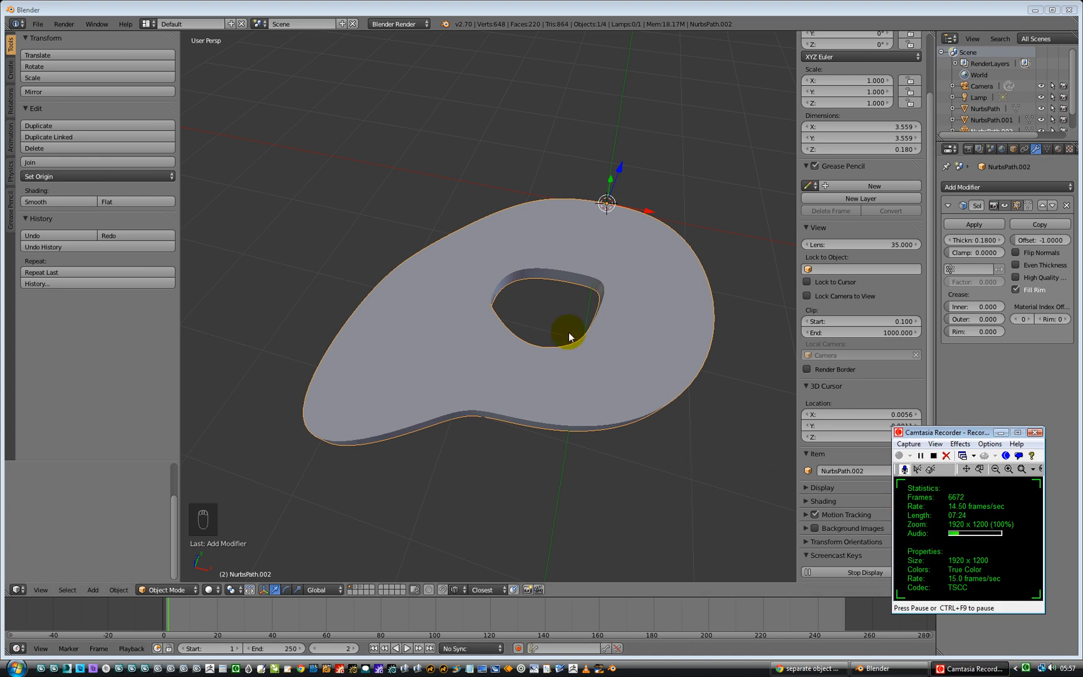
mouse_move(881, 490)
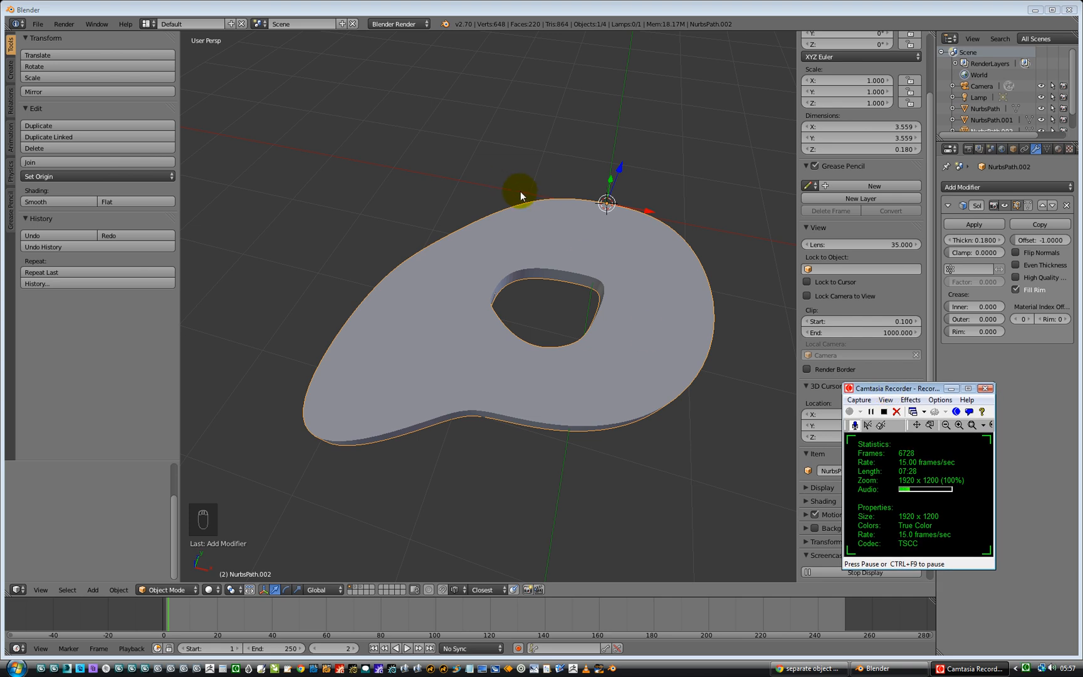
mouse_move(838, 464)
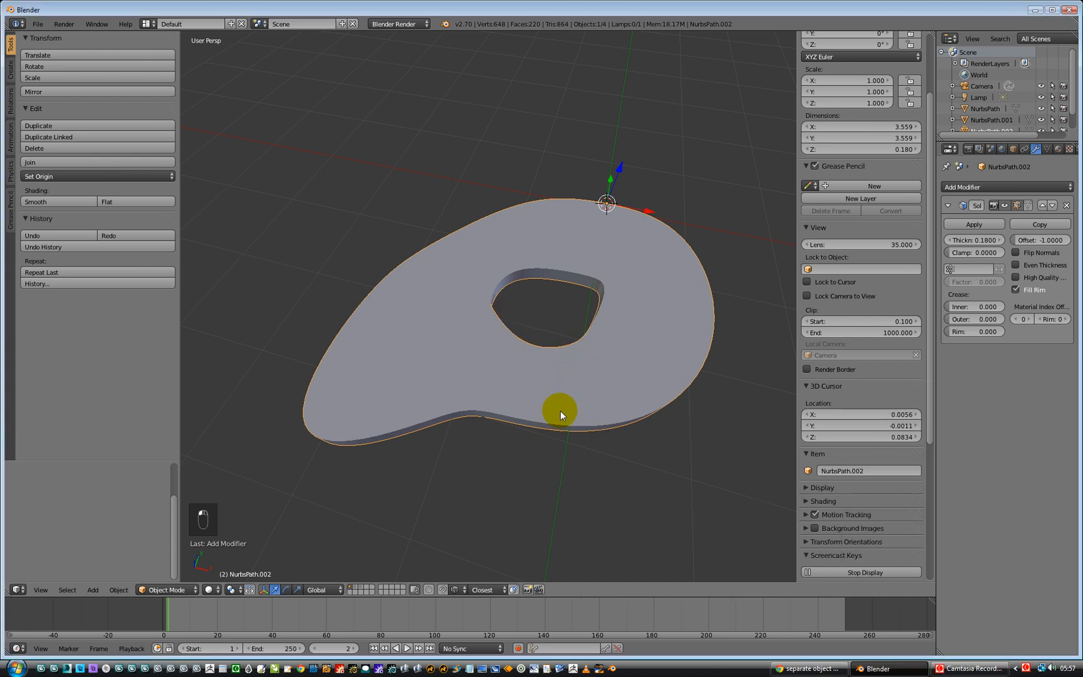
- Delete the Solidify modifier and briefly check the flat plate in Edit Mode
click(1066, 206)
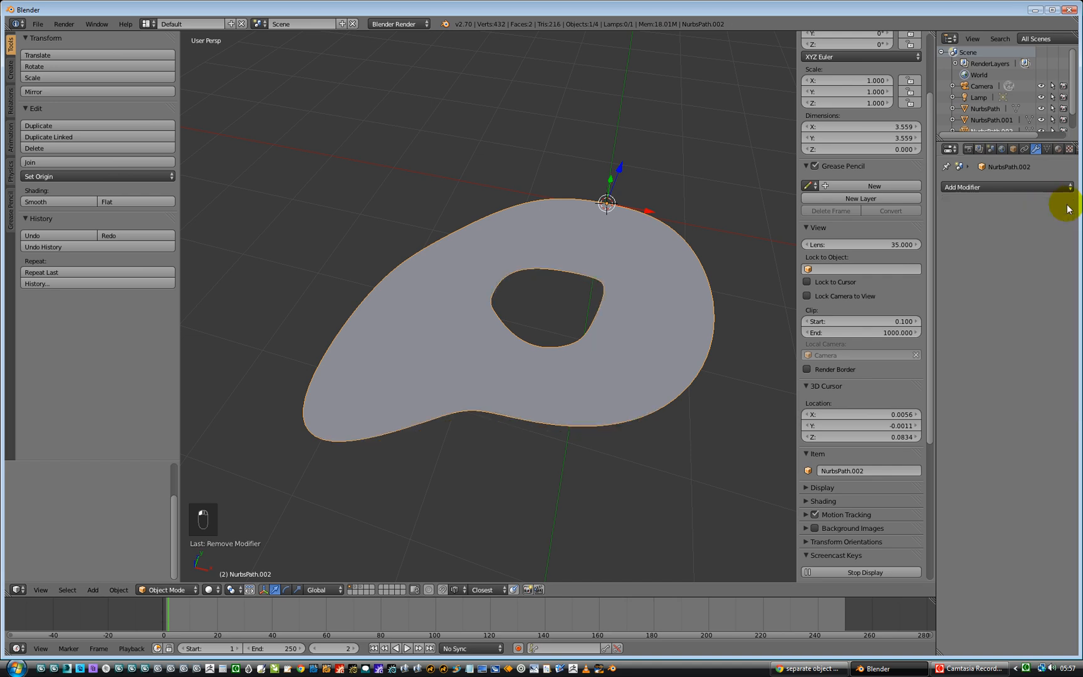
key(Tab)
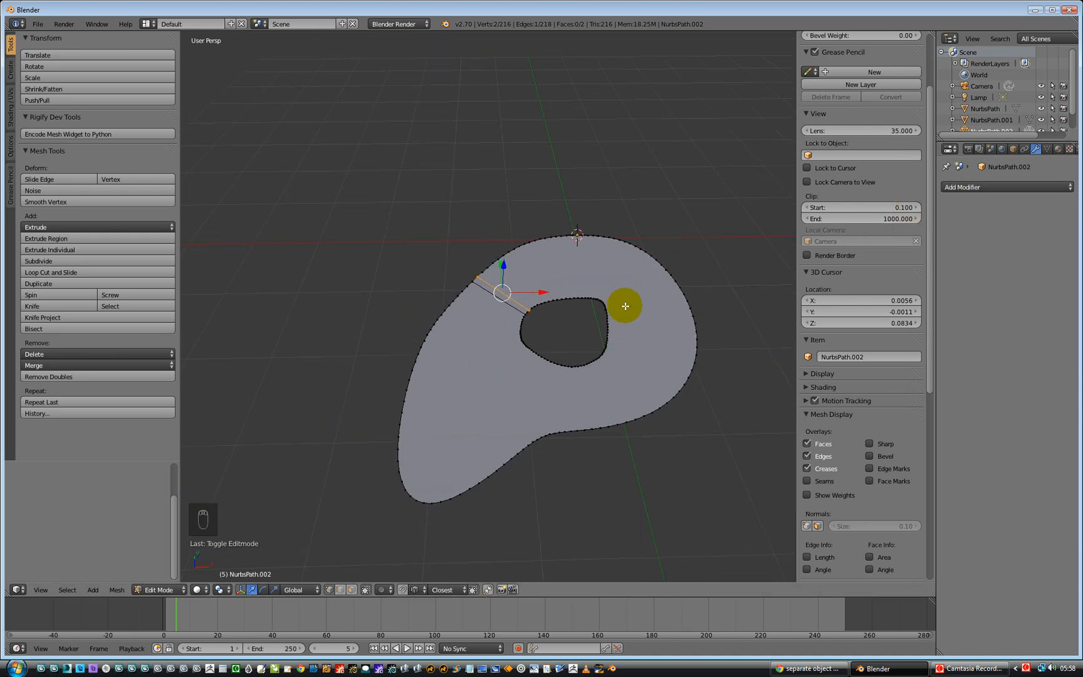
key(Tab)
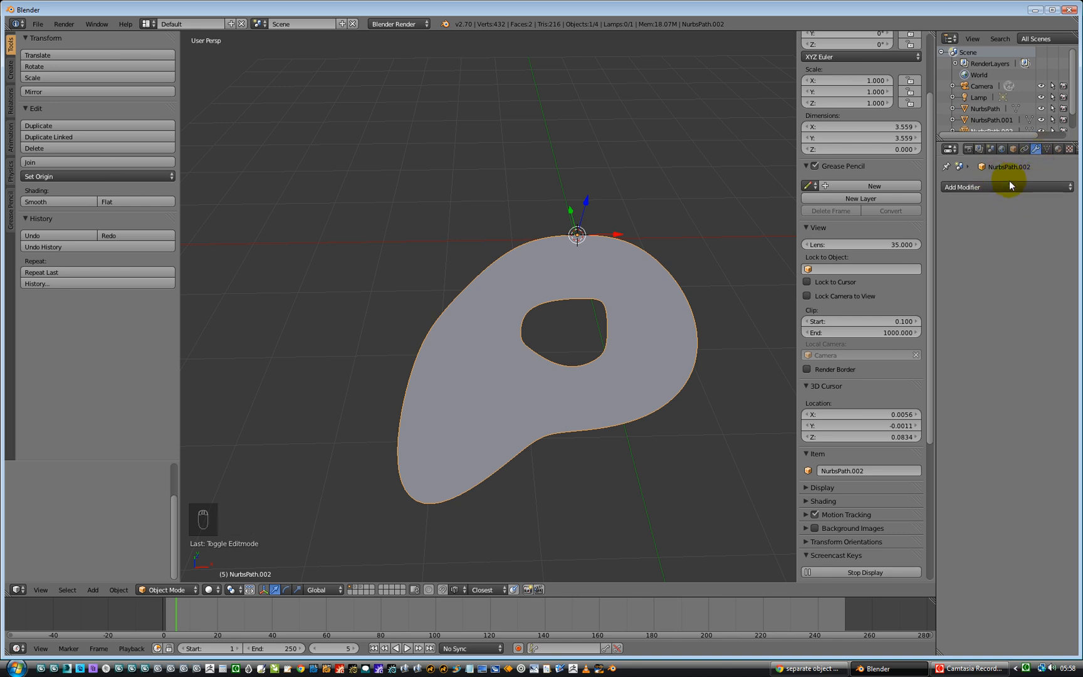
- Add a new Solidify modifier with its default thin 0.01 thickness
click(1005, 187)
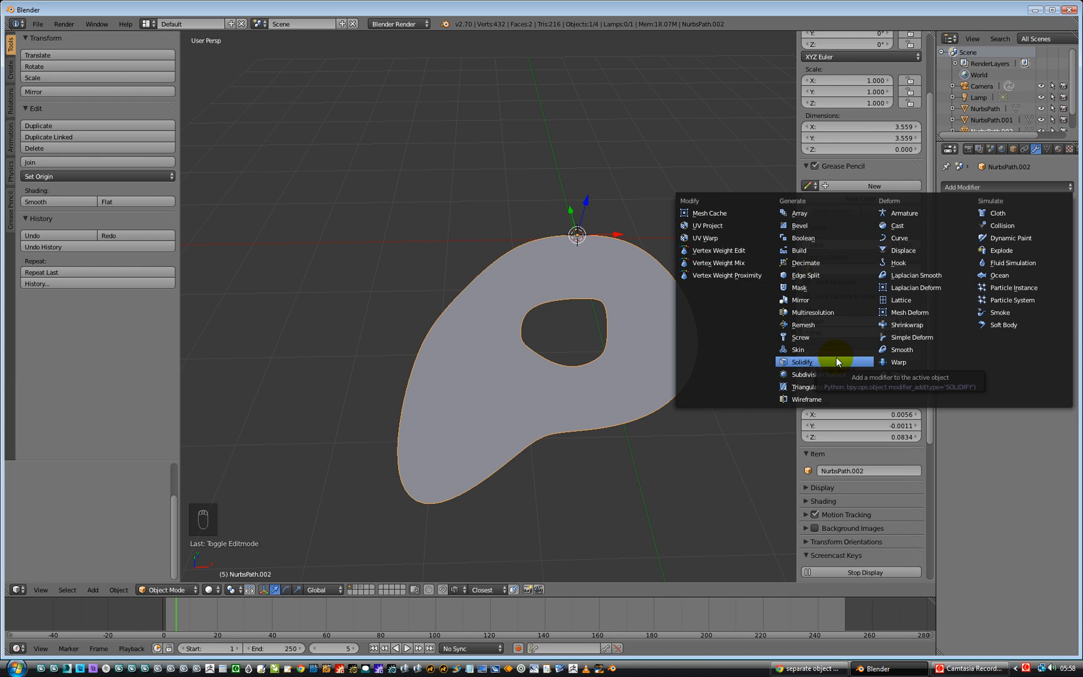
click(801, 361)
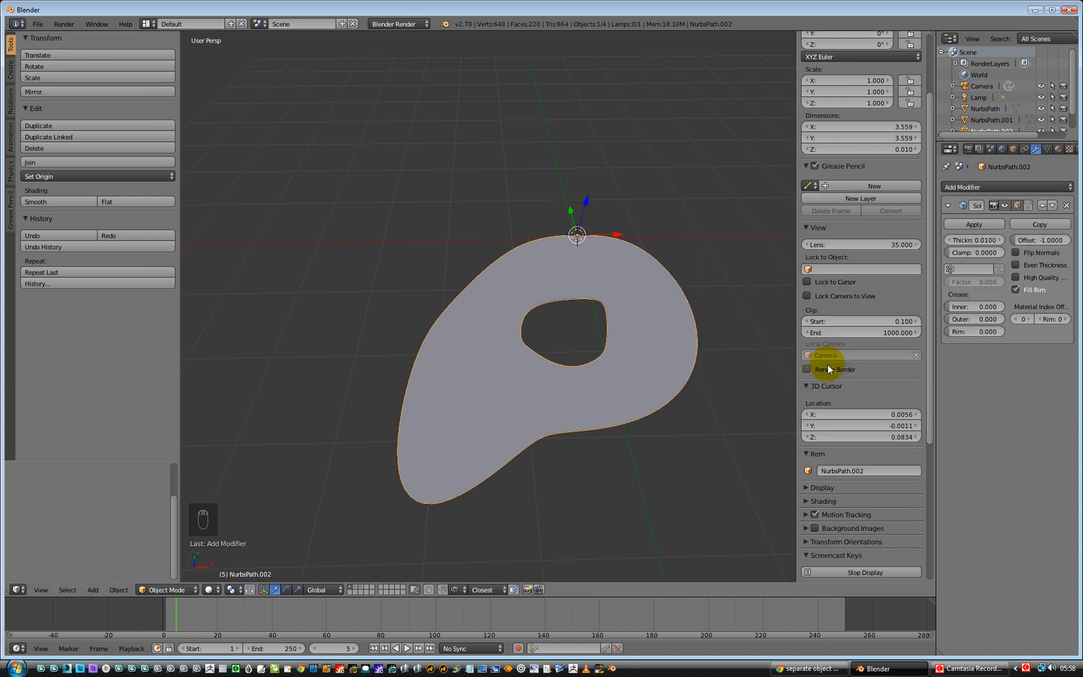
mouse_move(1007, 274)
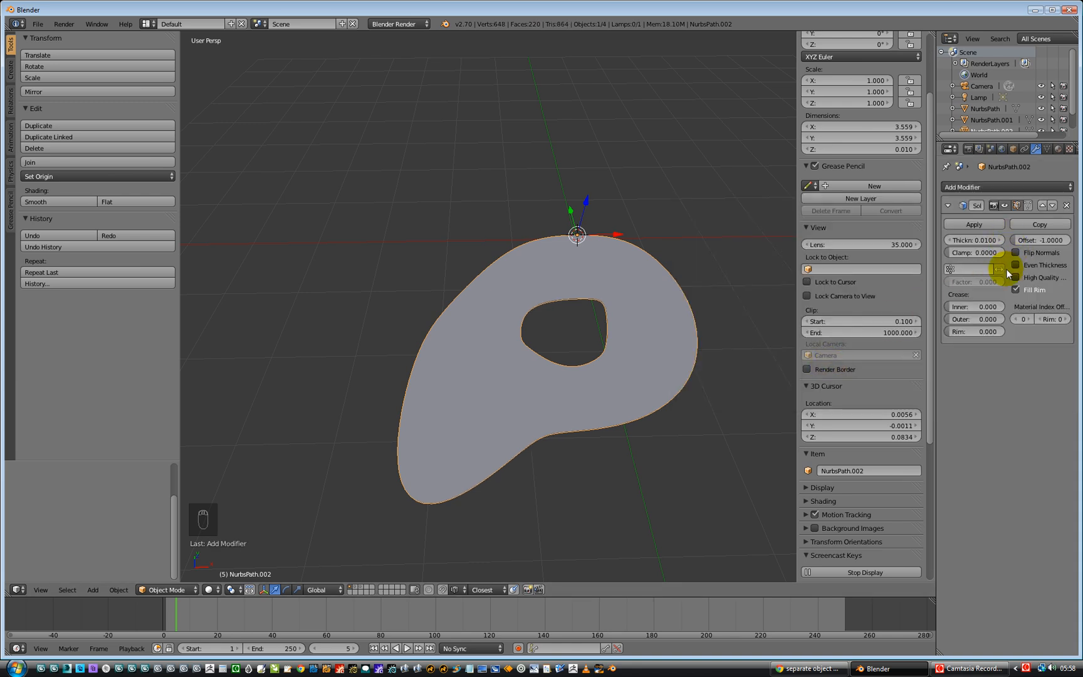